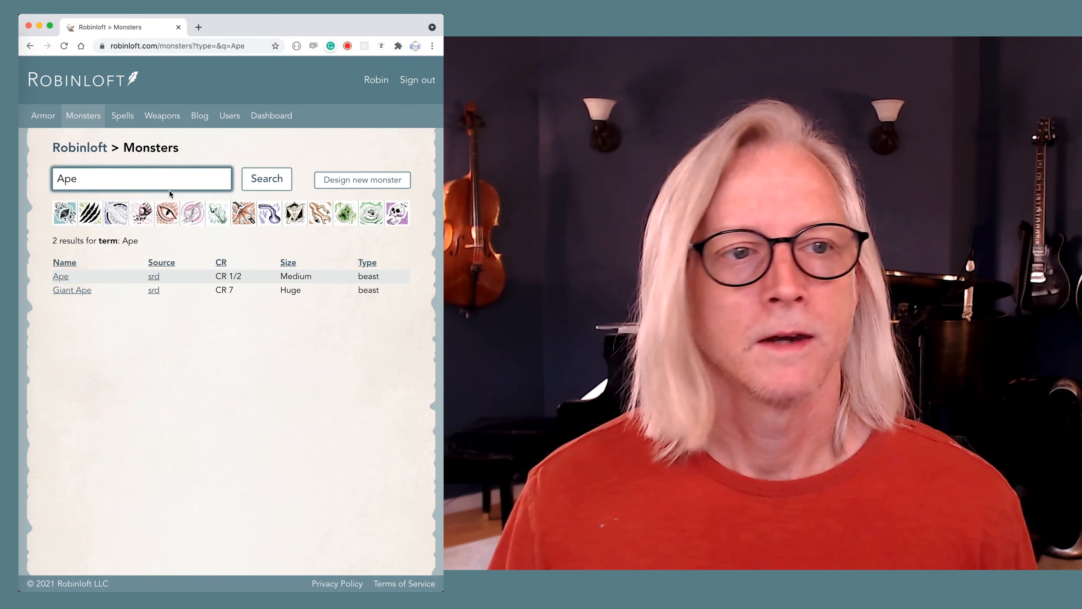
Step: Open the Ape stat block from the SRD search results
{"action": "left_click", "coordinate": [60, 276]}
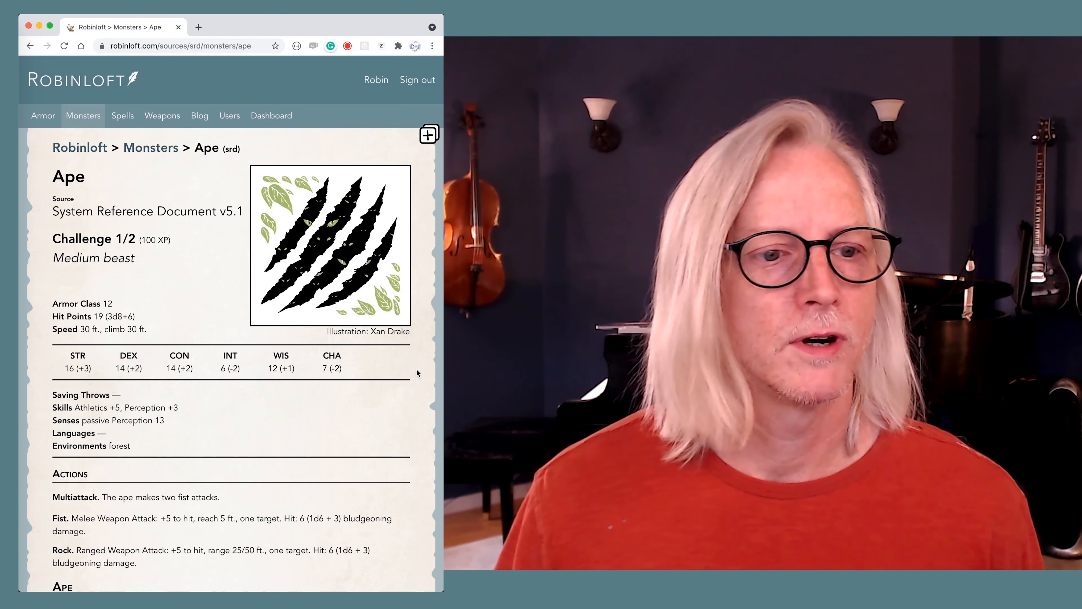
{"action": "scroll", "scroll_direction": "down", "scroll_amount": 3}
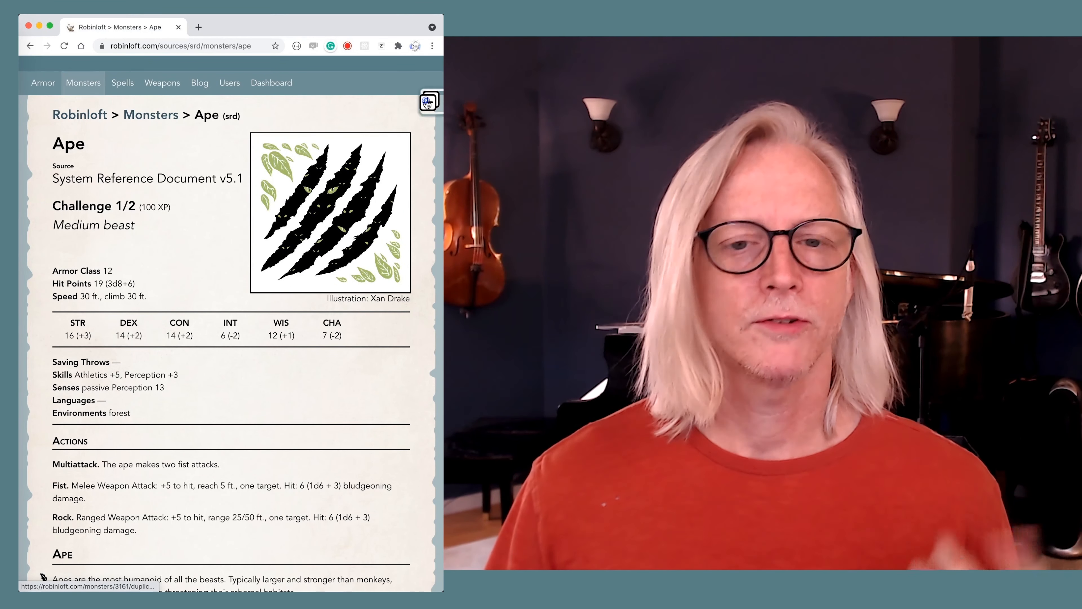
Step: Duplicate the Ape into my account and rename it 'Gorilla, Silverback'
{"action": "left_click", "coordinate": [428, 102]}
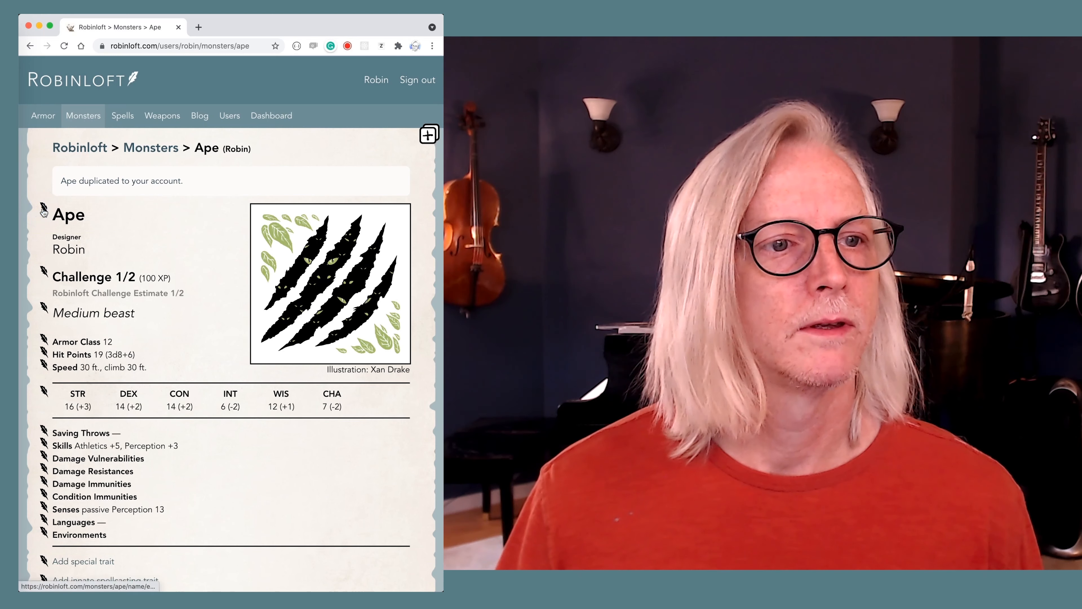
{"action": "type", "text": "G"}
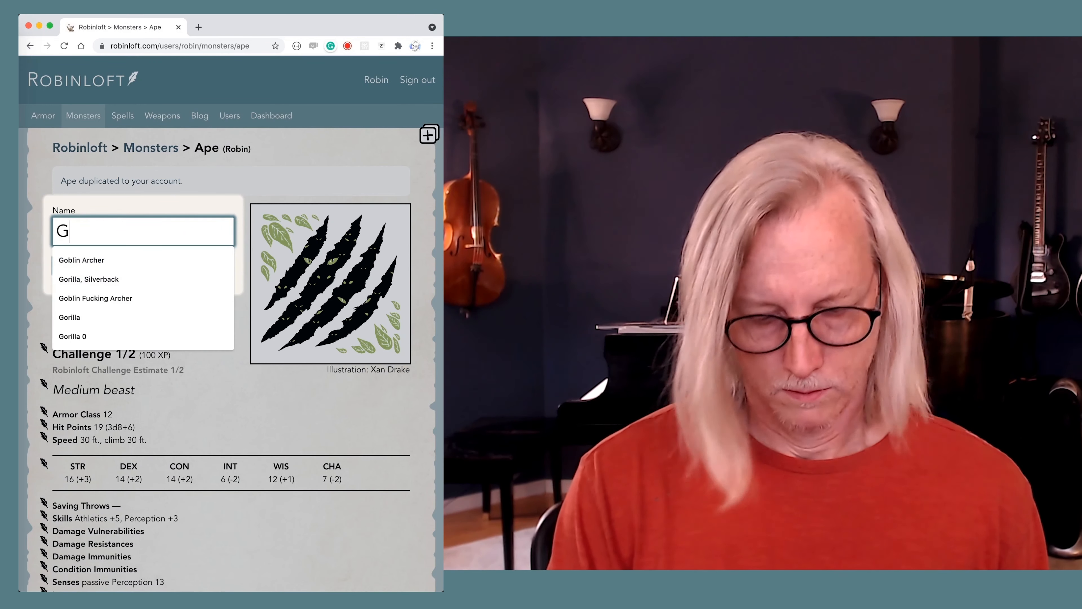
{"action": "type", "text": "orilla, Sil"}
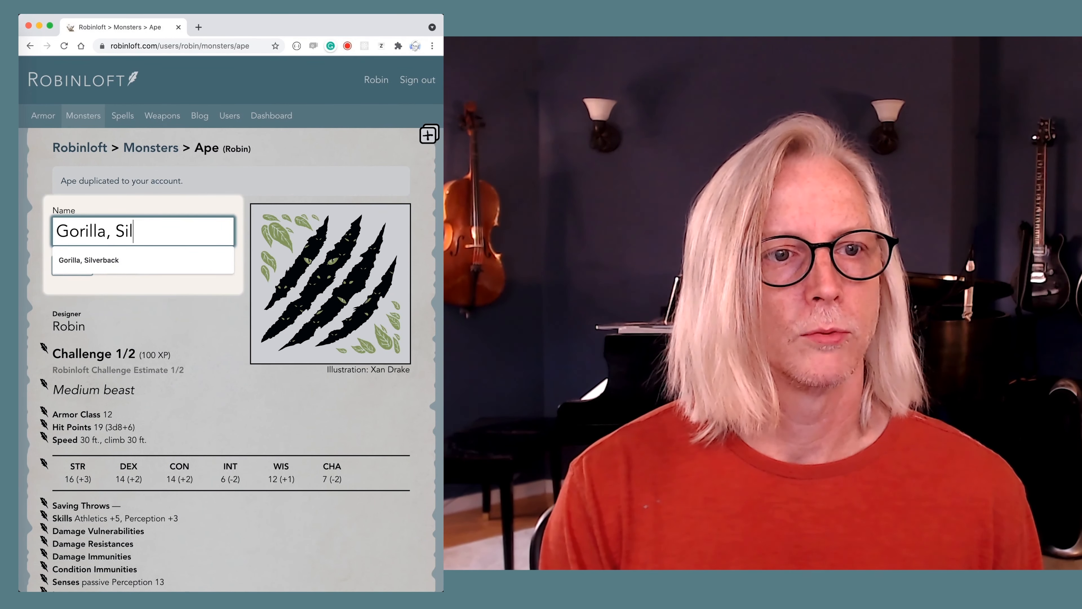
{"action": "left_click", "coordinate": [88, 260]}
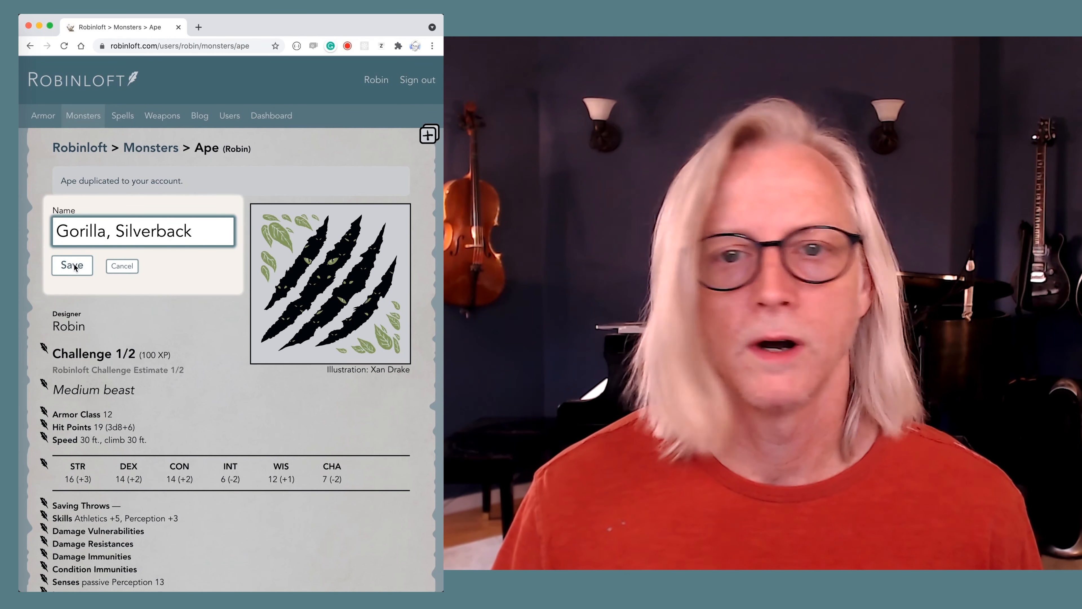
{"action": "left_click", "coordinate": [71, 265]}
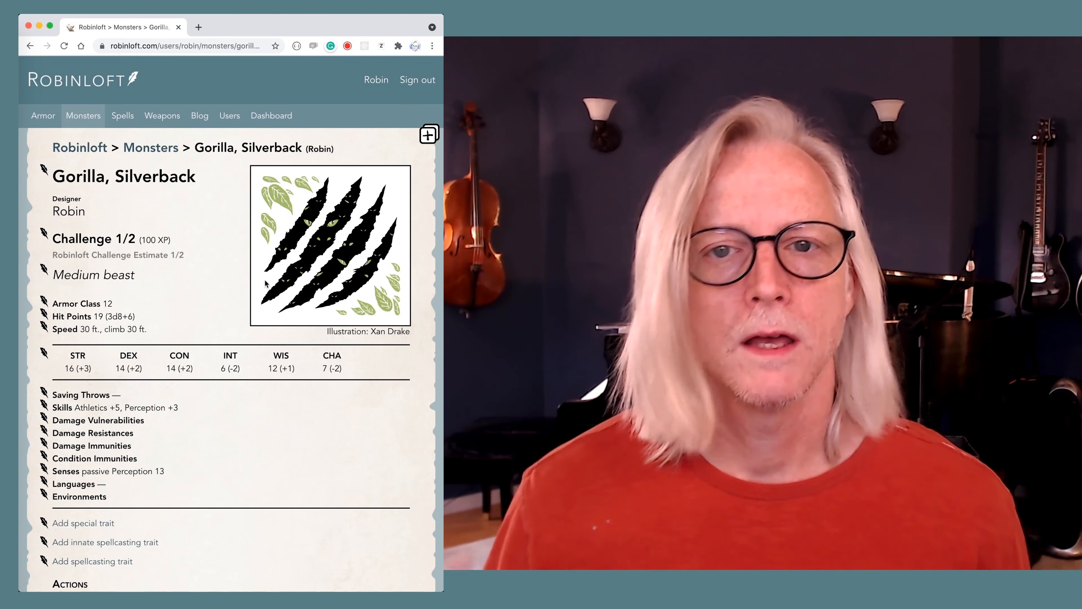
Step: Change the gorilla's Challenge rating to 1
{"action": "left_click", "coordinate": [93, 238]}
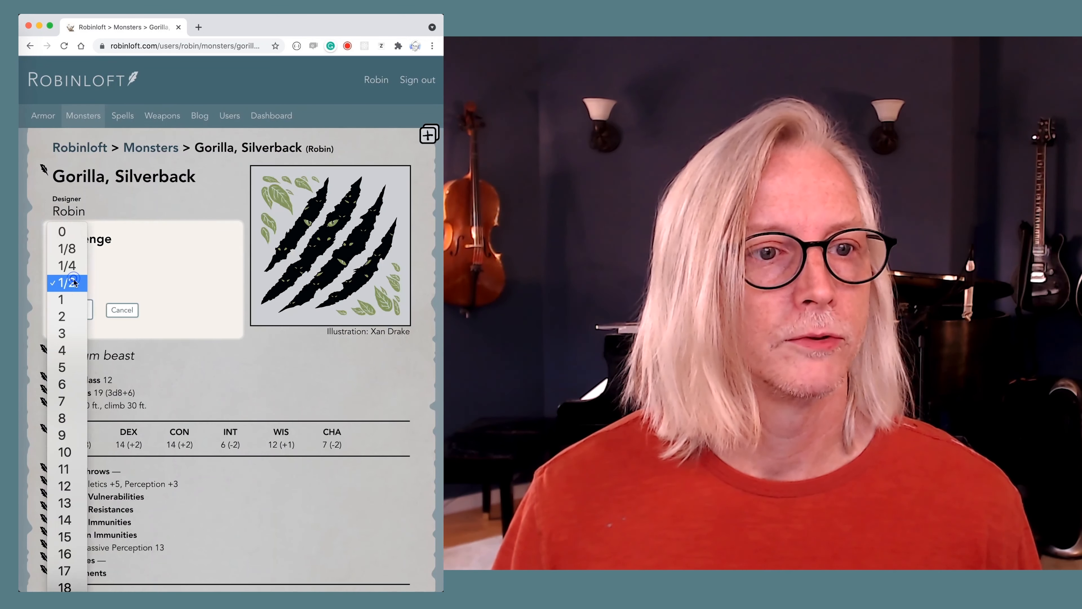
{"action": "left_click", "coordinate": [61, 299]}
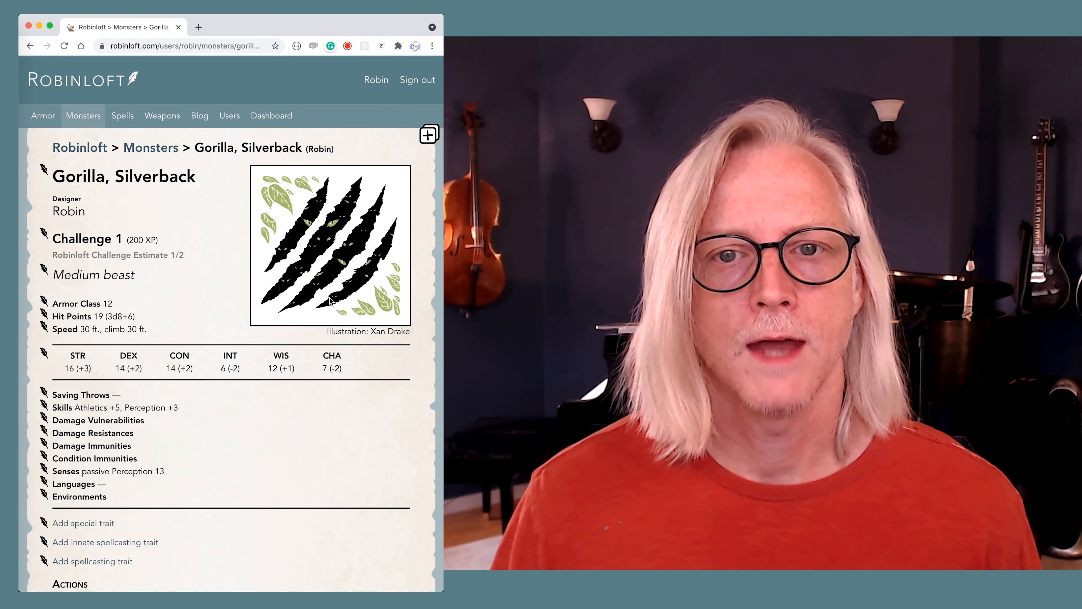
{"action": "scroll", "scroll_direction": "down", "scroll_amount": 3}
{"action": "type", "text": "Bruth"}
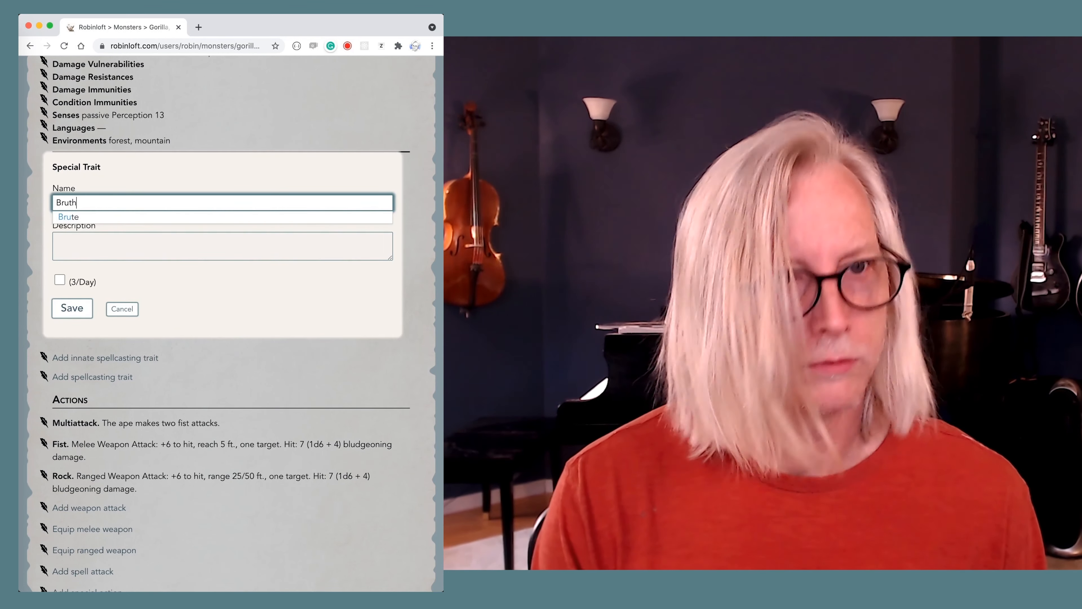
Step: Add the Brute special trait from the suggestions and save it
{"action": "left_click", "coordinate": [68, 216]}
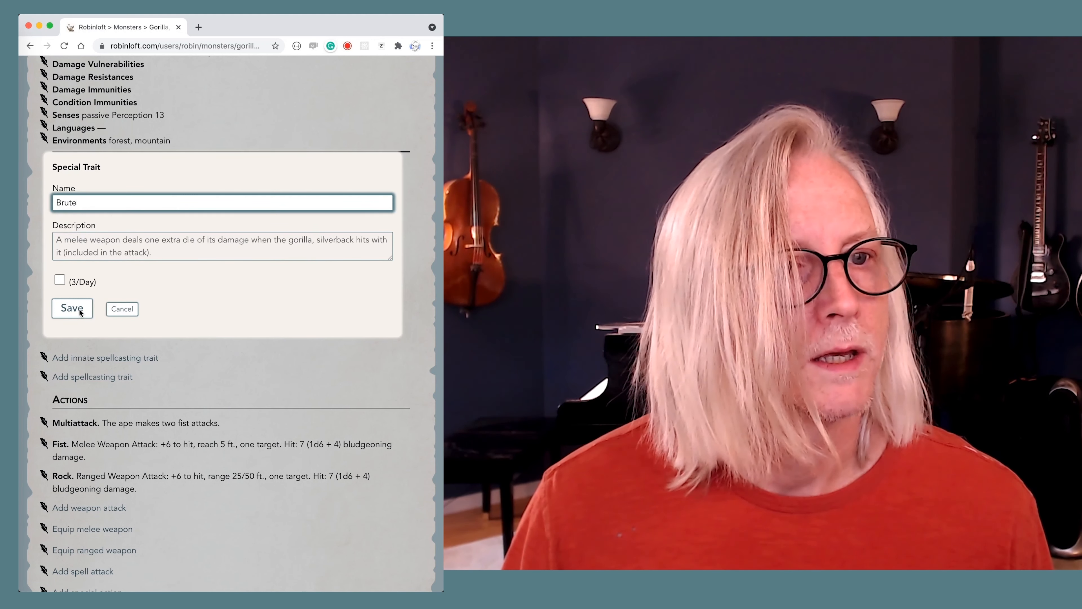
{"action": "left_click", "coordinate": [72, 308]}
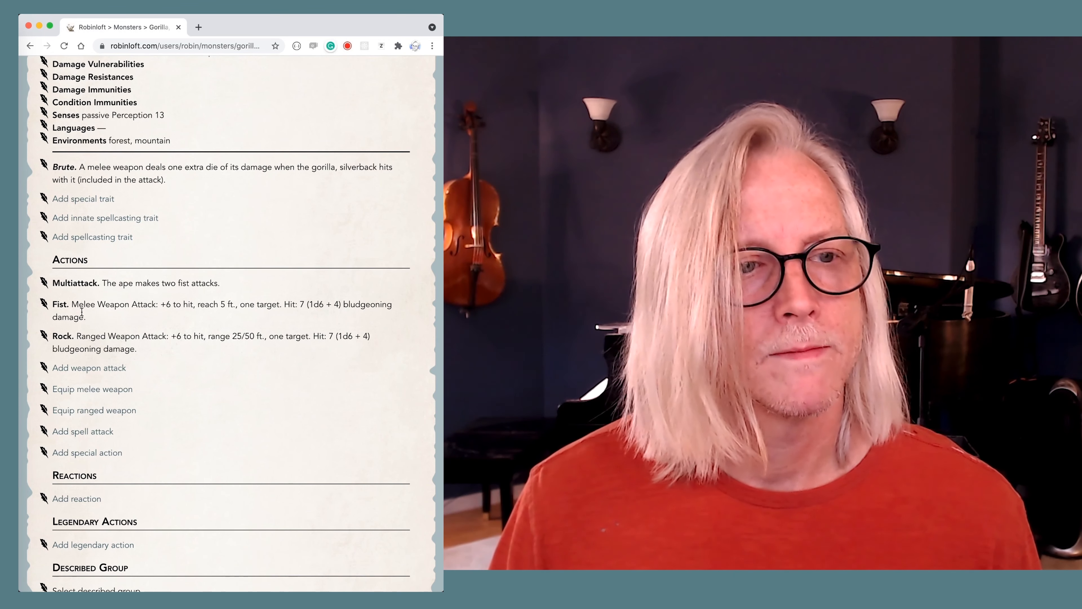
Step: Make the Fist attack roll two damage dice for 2d6 + 4 bludgeoning
{"action": "left_click", "coordinate": [60, 304]}
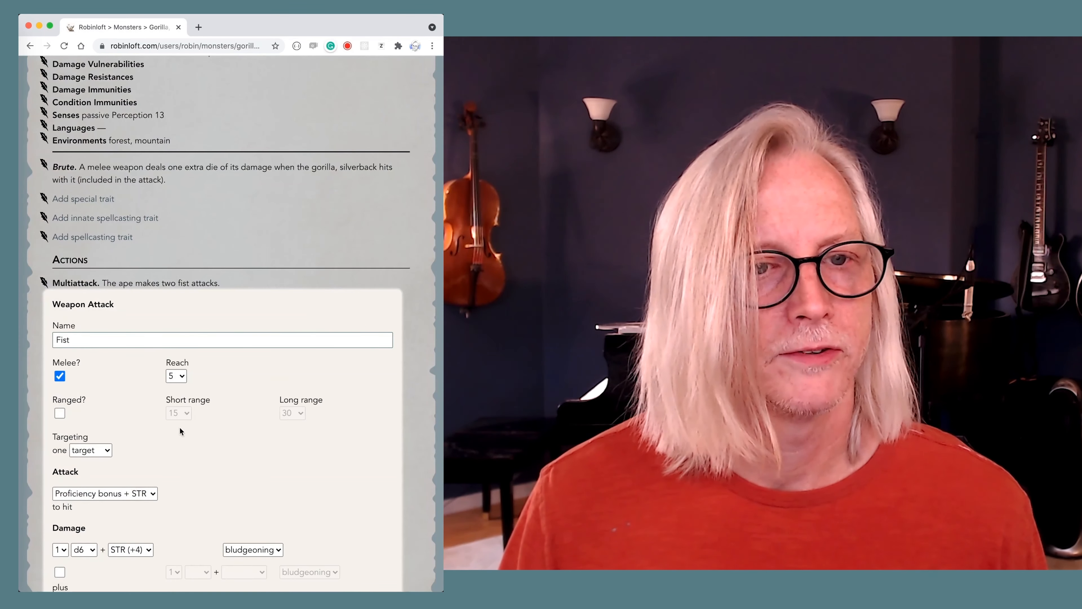
{"action": "left_click", "coordinate": [59, 550]}
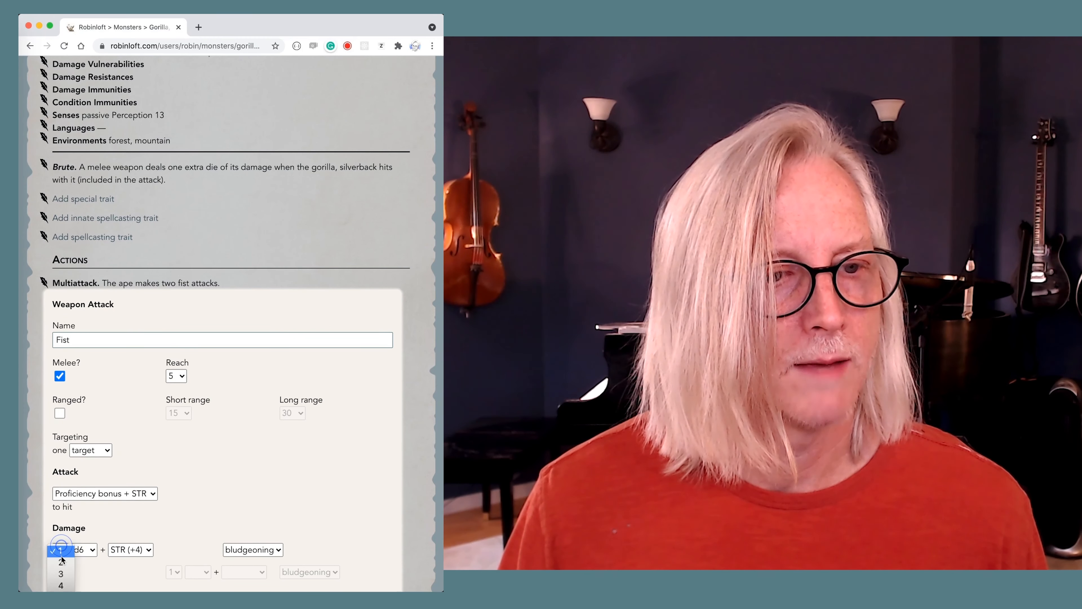
{"action": "left_click", "coordinate": [61, 562]}
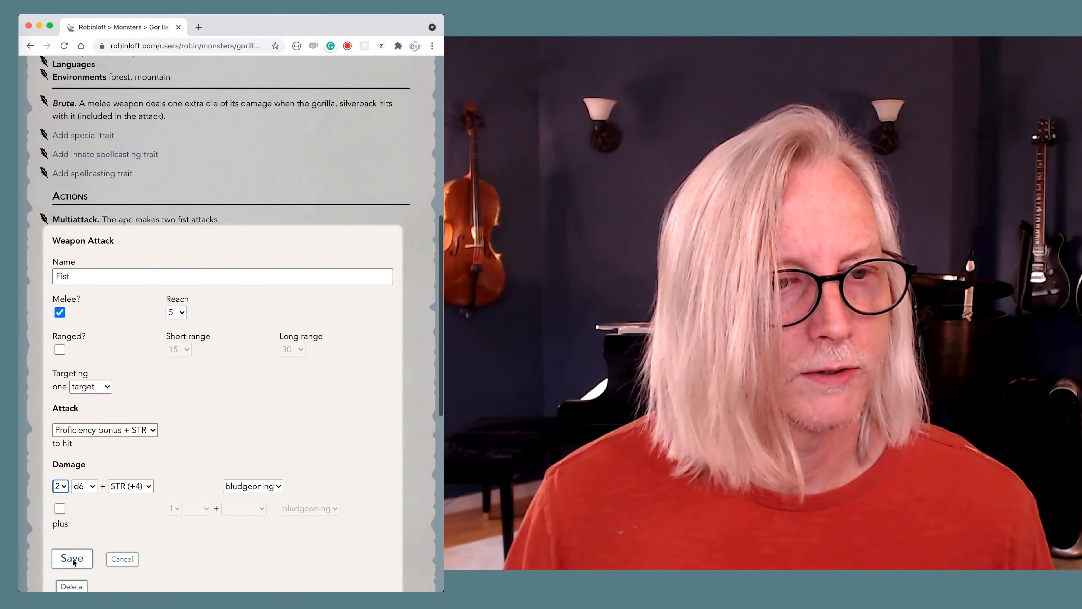
{"action": "left_click", "coordinate": [72, 559]}
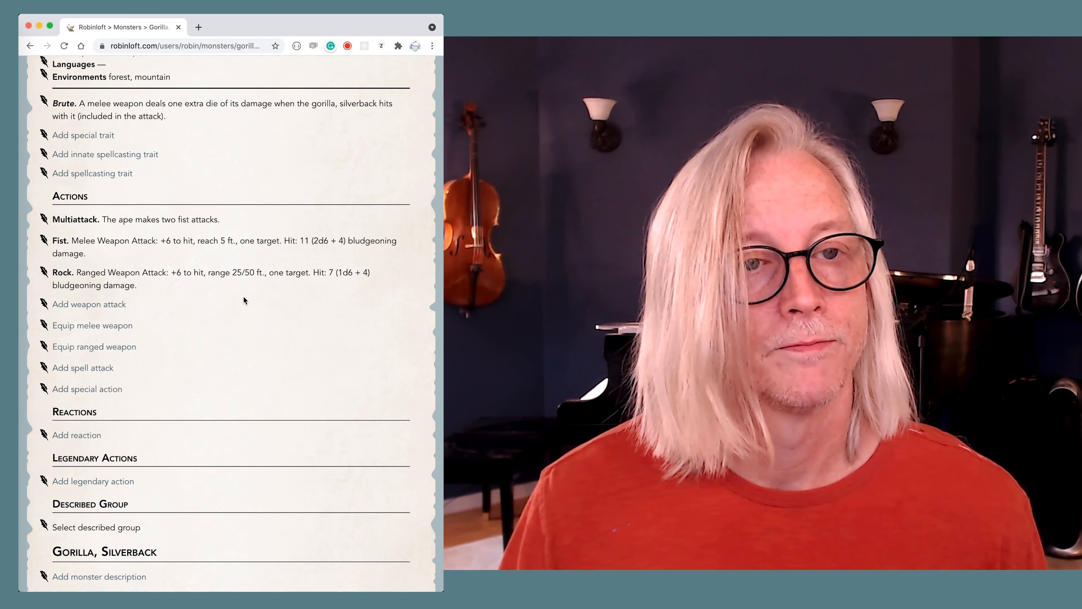
{"action": "scroll", "scroll_direction": "down", "scroll_amount": 3}
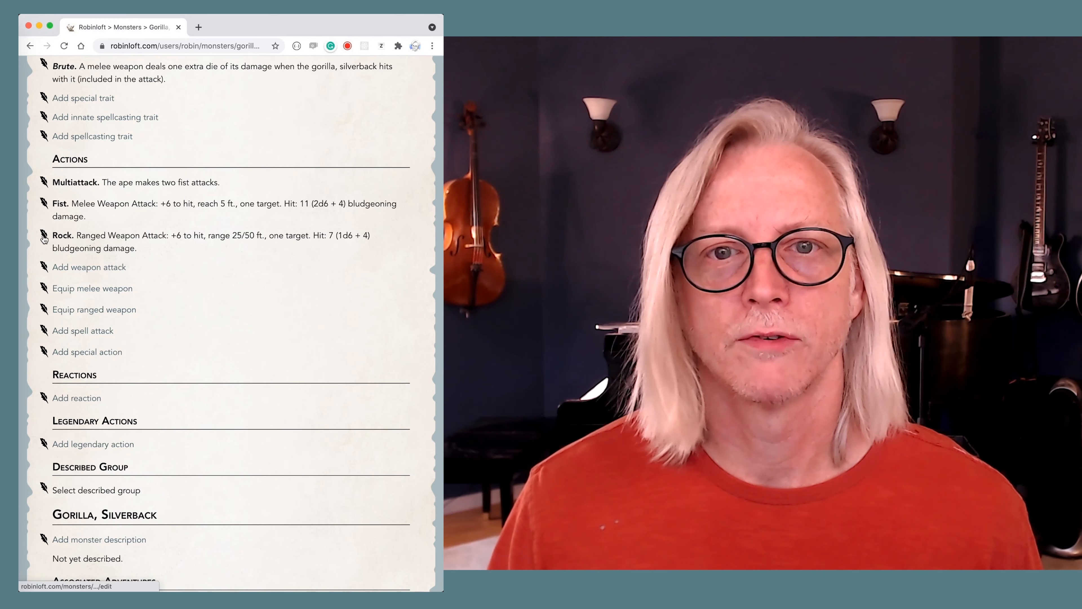
Step: Delete the gorilla's Rock attack
{"action": "left_click", "coordinate": [43, 236]}
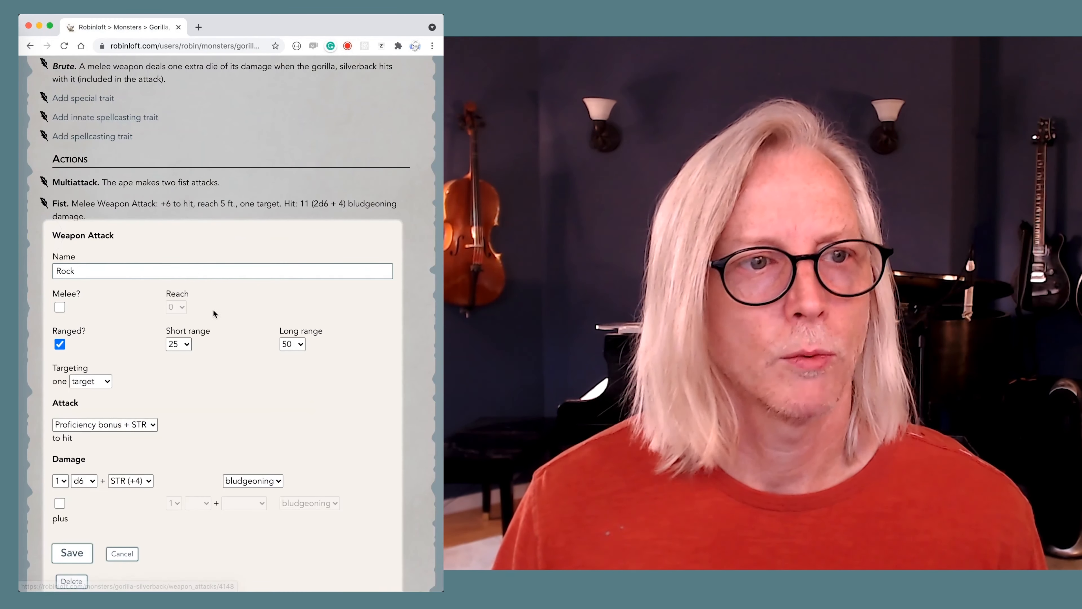
{"action": "left_click", "coordinate": [122, 553]}
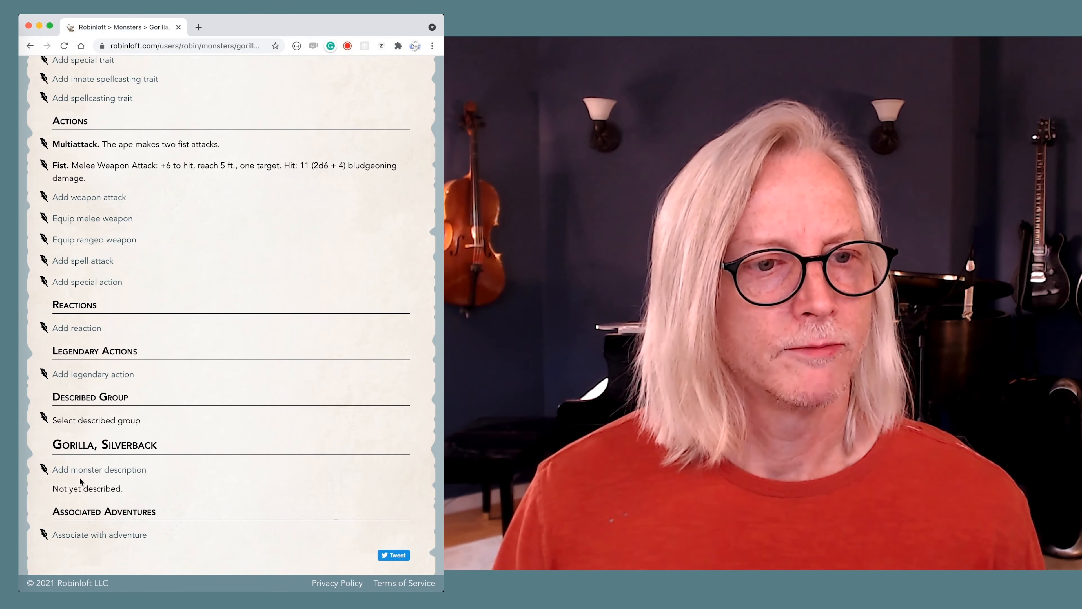
Step: Save a description of gorillas as large, dangerous forest-dwelling herbivore apes
{"action": "left_click", "coordinate": [99, 469]}
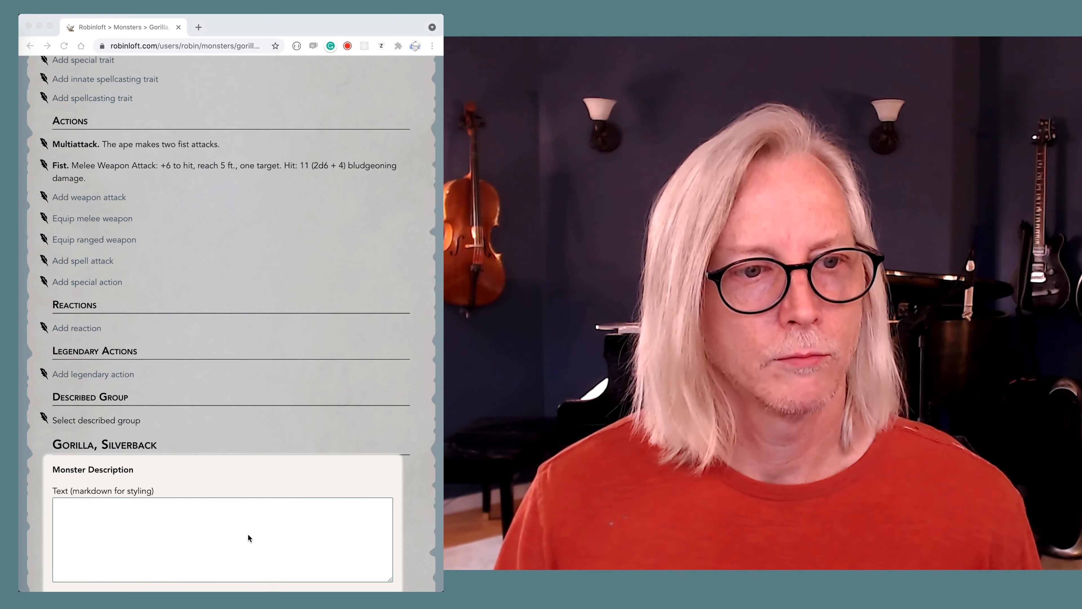
{"action": "type", "text": "Gorillas are large forest-dwelling apes. While herbivores, they are quite dangerous when threatened. Reaching over three hundred pounds at maturity, they possess tremendous brute strength."}
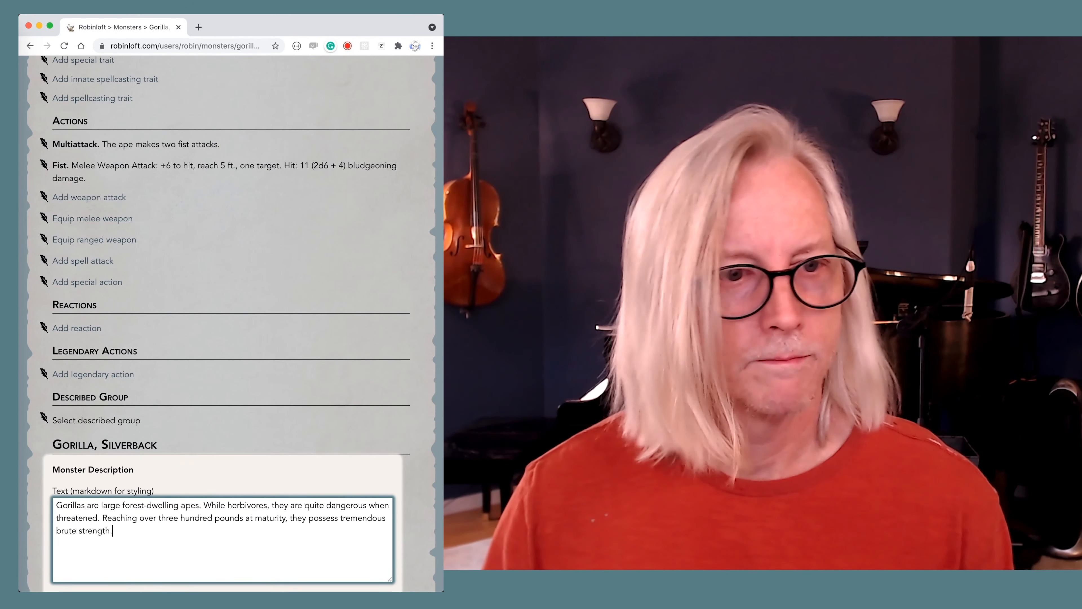
{"action": "scroll", "scroll_direction": "down", "scroll_amount": 3}
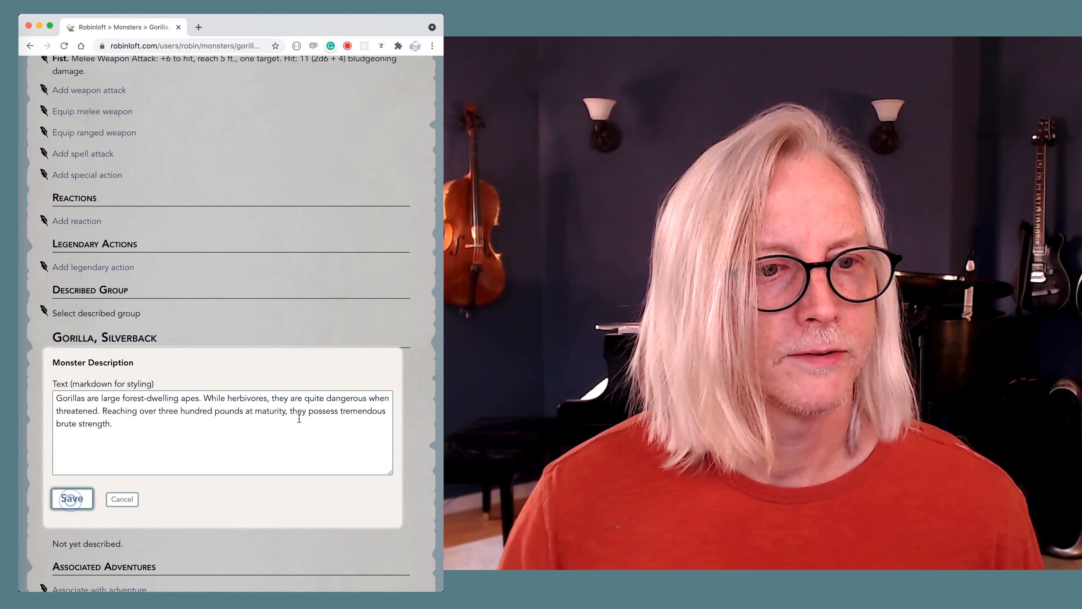
{"action": "left_click", "coordinate": [72, 498]}
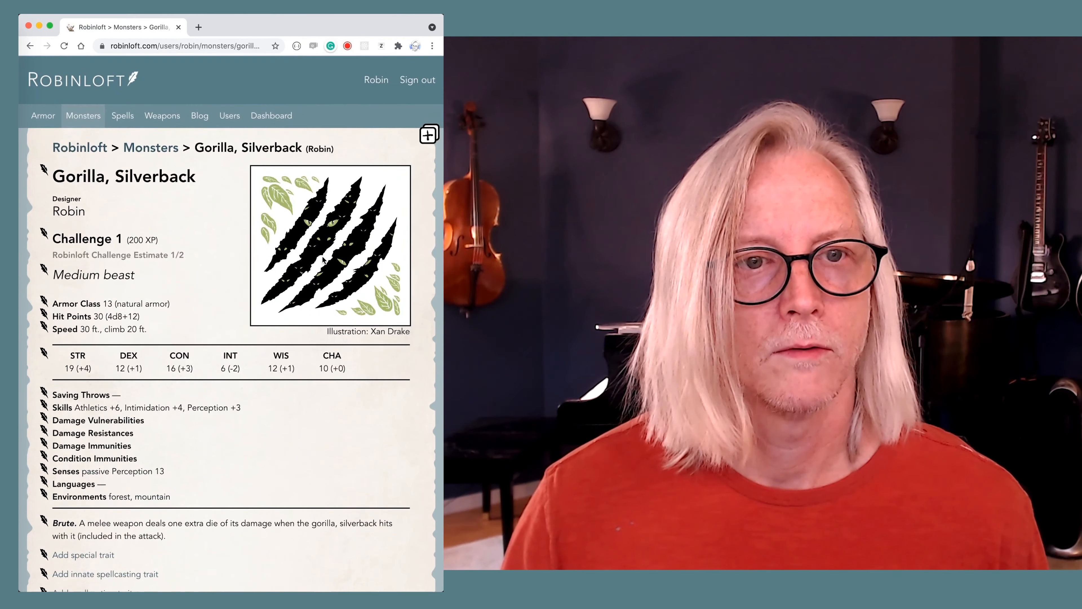
{"action": "left_click", "coordinate": [428, 134]}
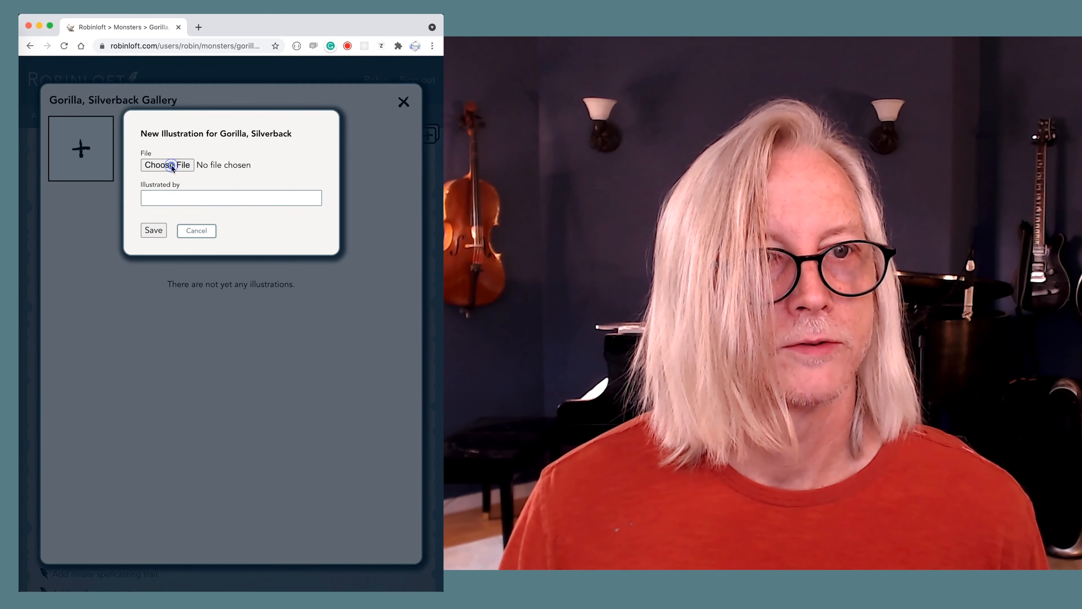
Step: Upload gorilla.jpeg as the new illustration file
{"action": "left_click", "coordinate": [167, 164]}
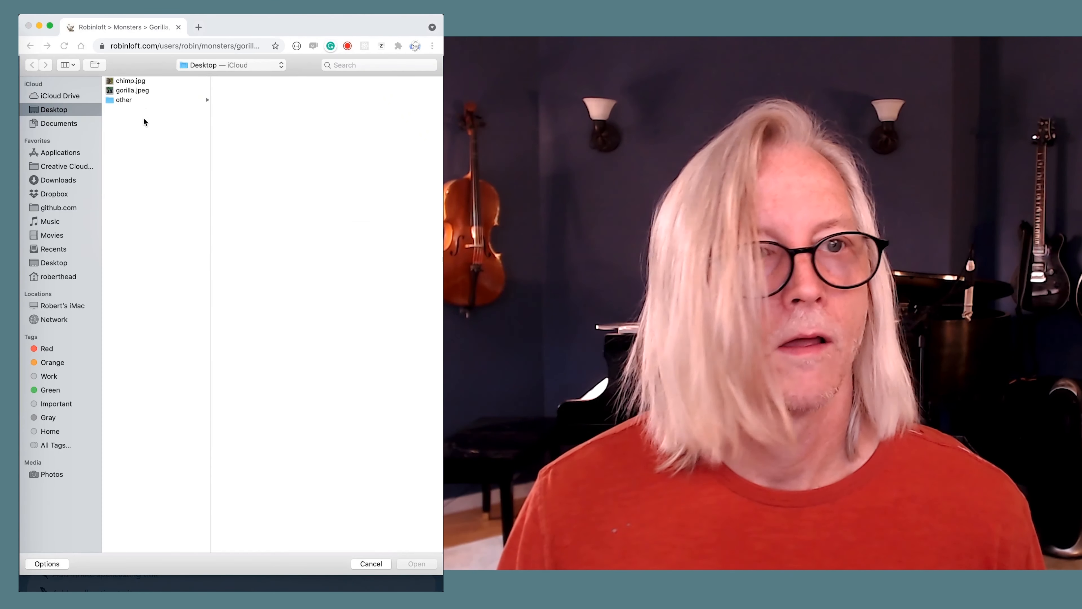
{"action": "left_click", "coordinate": [132, 90]}
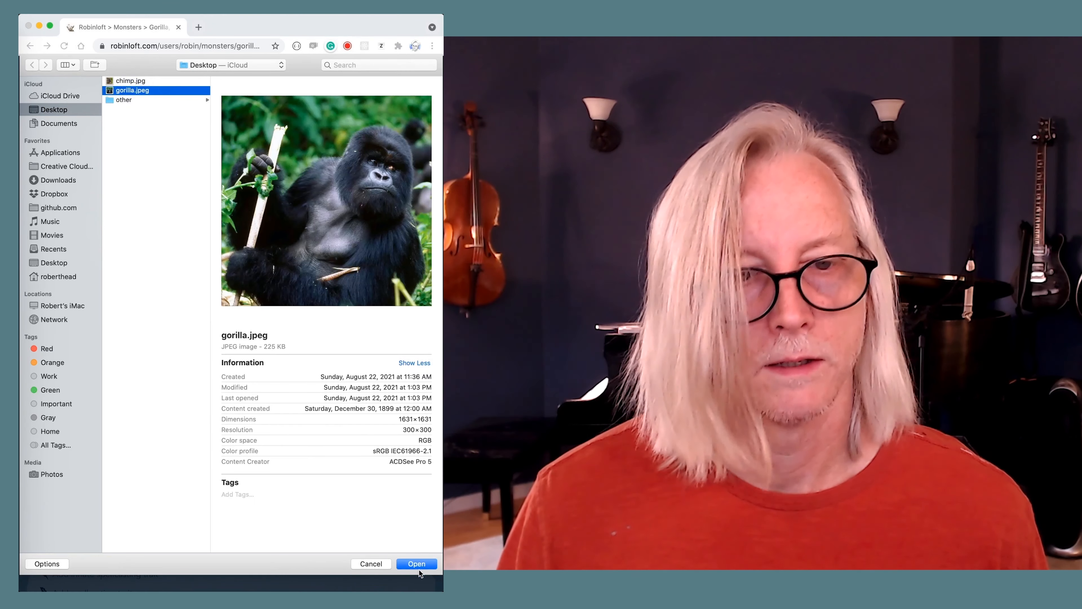
{"action": "left_click", "coordinate": [416, 564]}
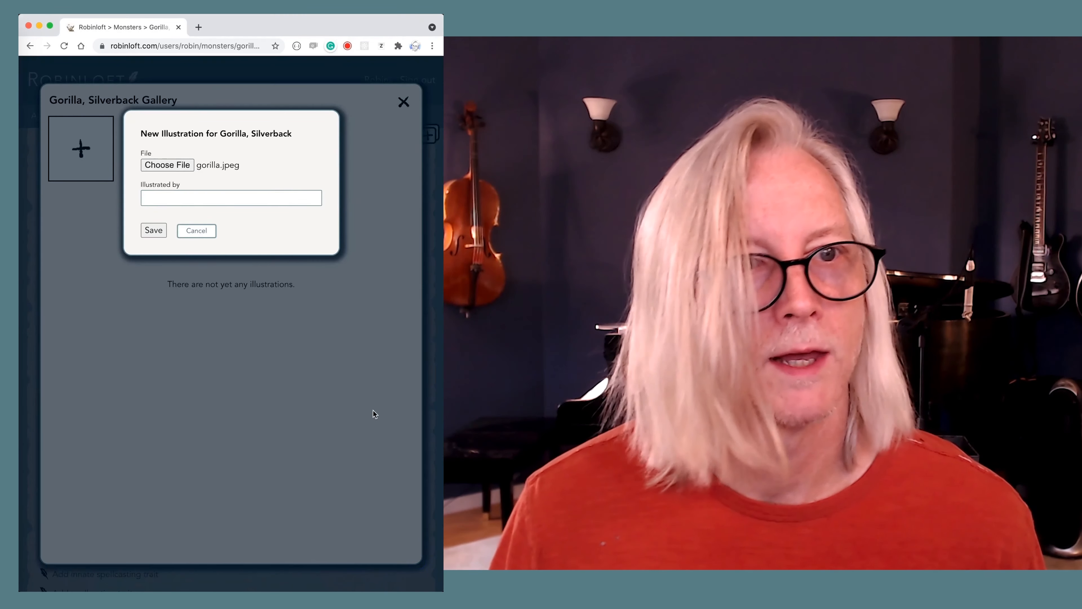
{"action": "left_click", "coordinate": [231, 198]}
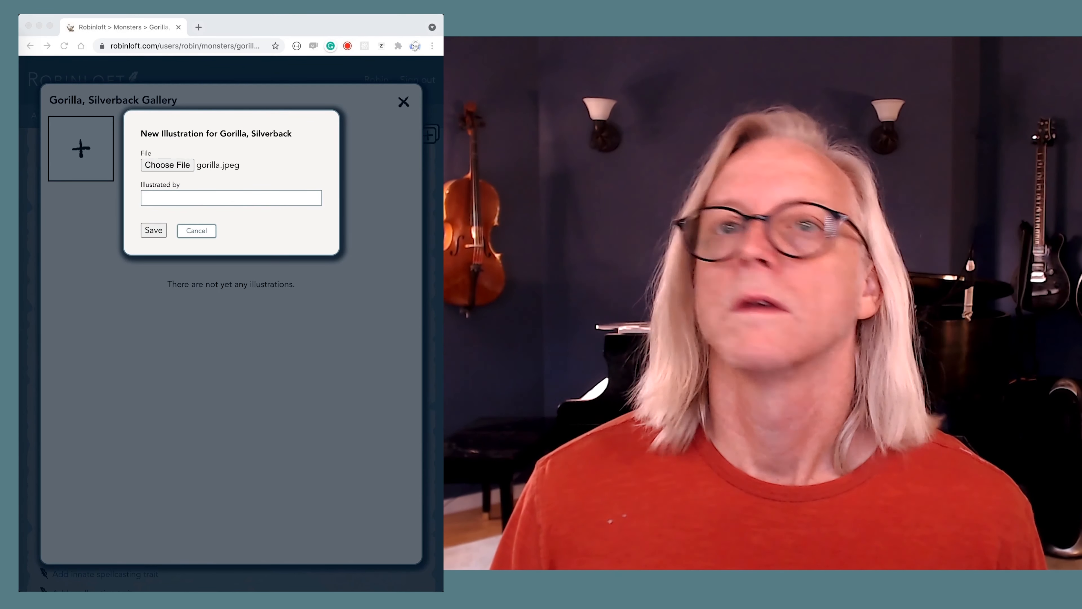
{"action": "left_click", "coordinate": [231, 198]}
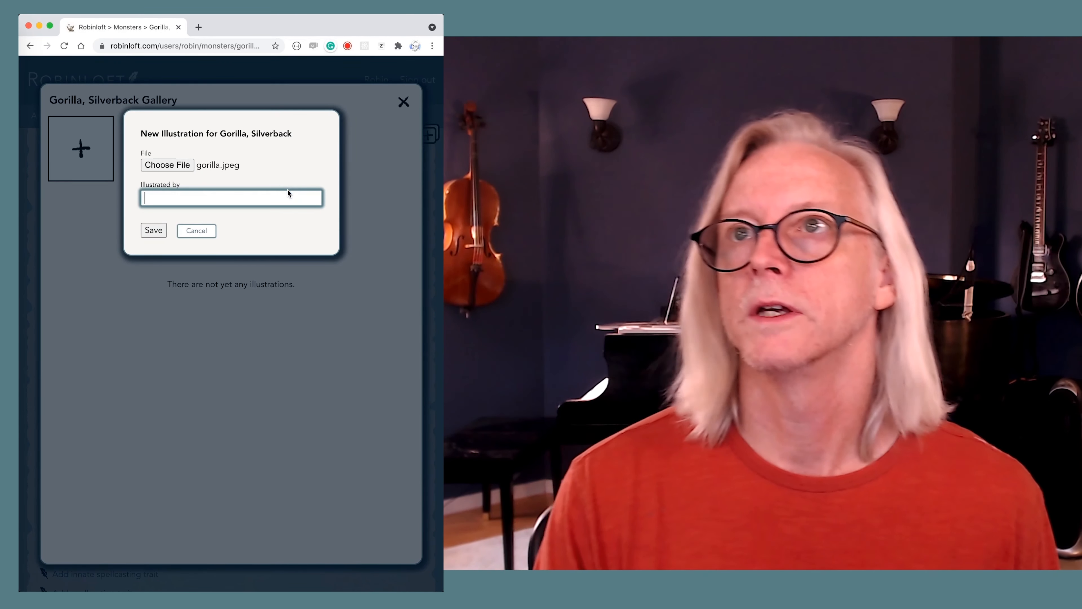
{"action": "type", "text": "Ruggio"}
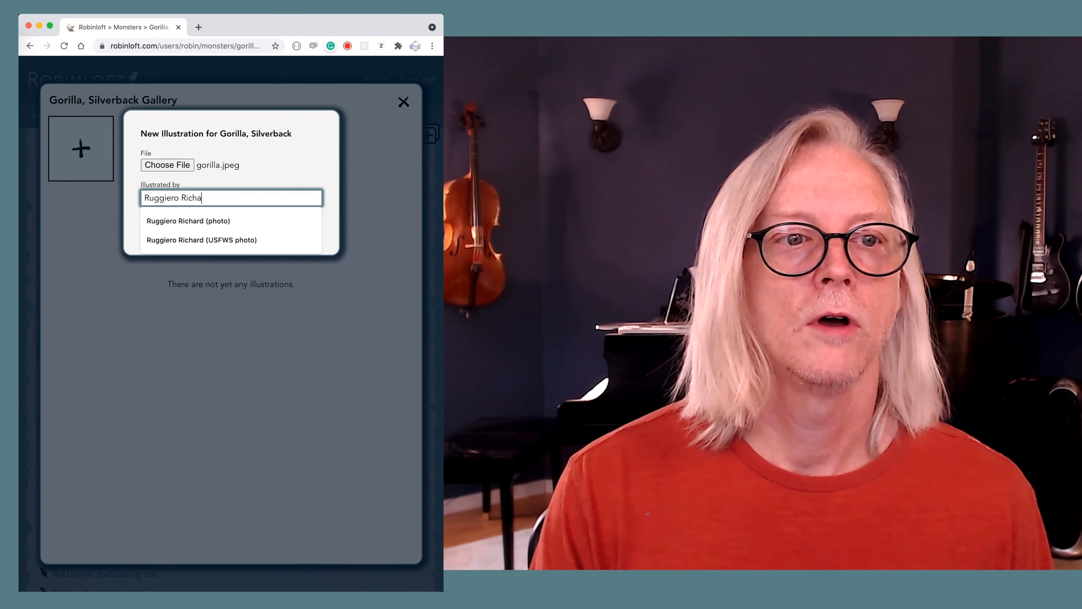
{"action": "left_click", "coordinate": [188, 221]}
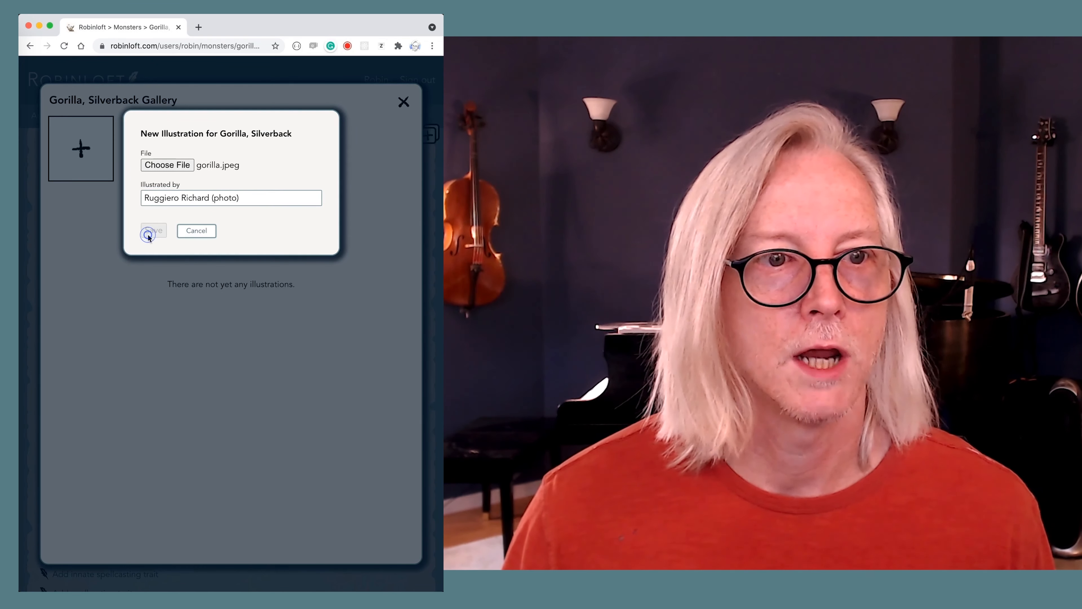
{"action": "left_click", "coordinate": [151, 230]}
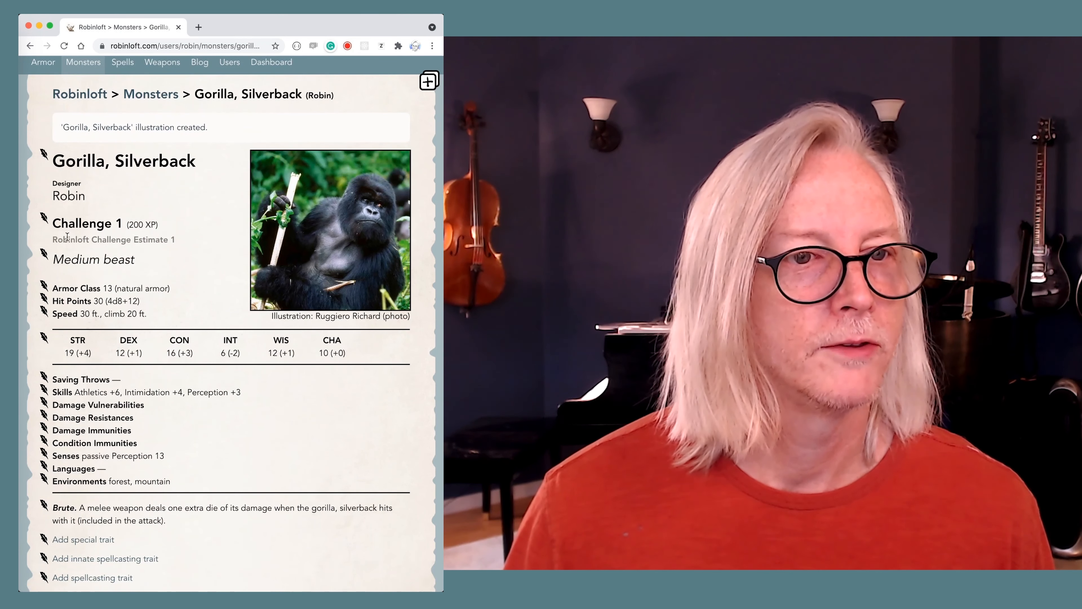
{"action": "mouse_move", "coordinate": [216, 229]}
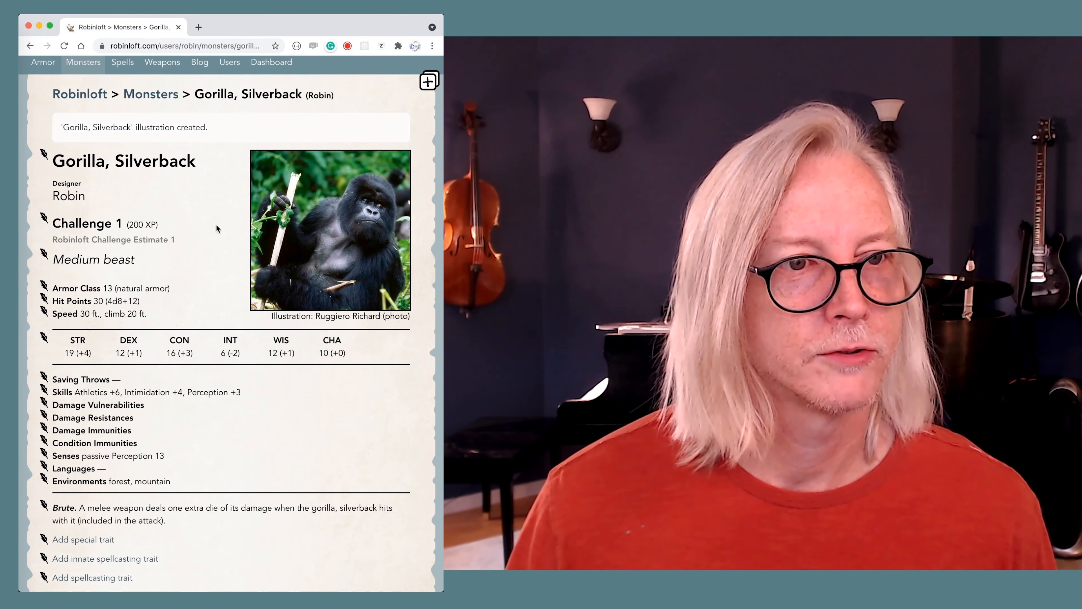
{"action": "scroll", "scroll_direction": "down", "scroll_amount": 3}
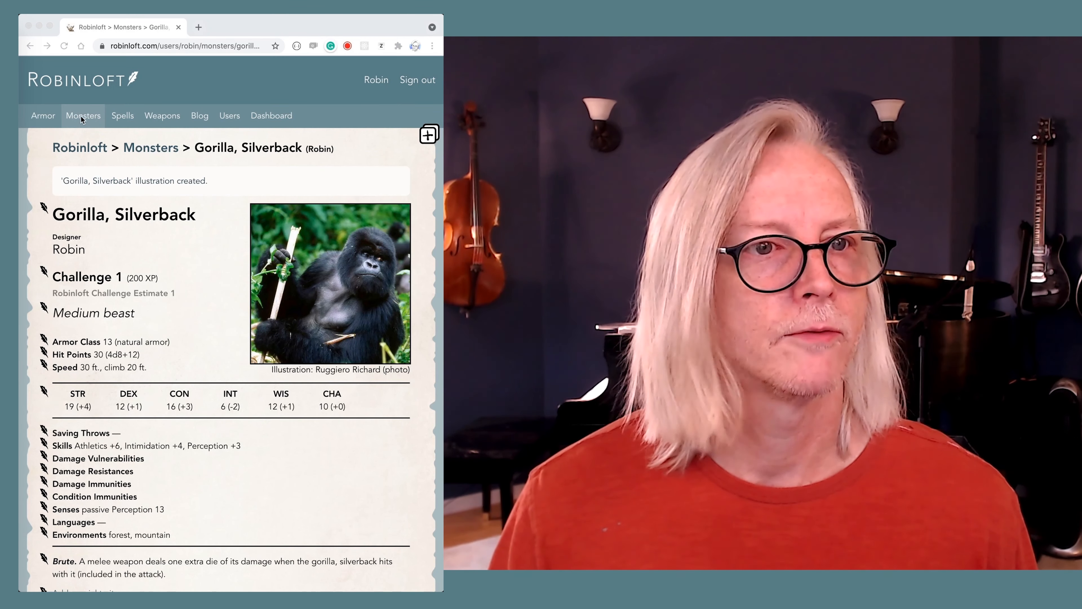
{"action": "left_click", "coordinate": [83, 115]}
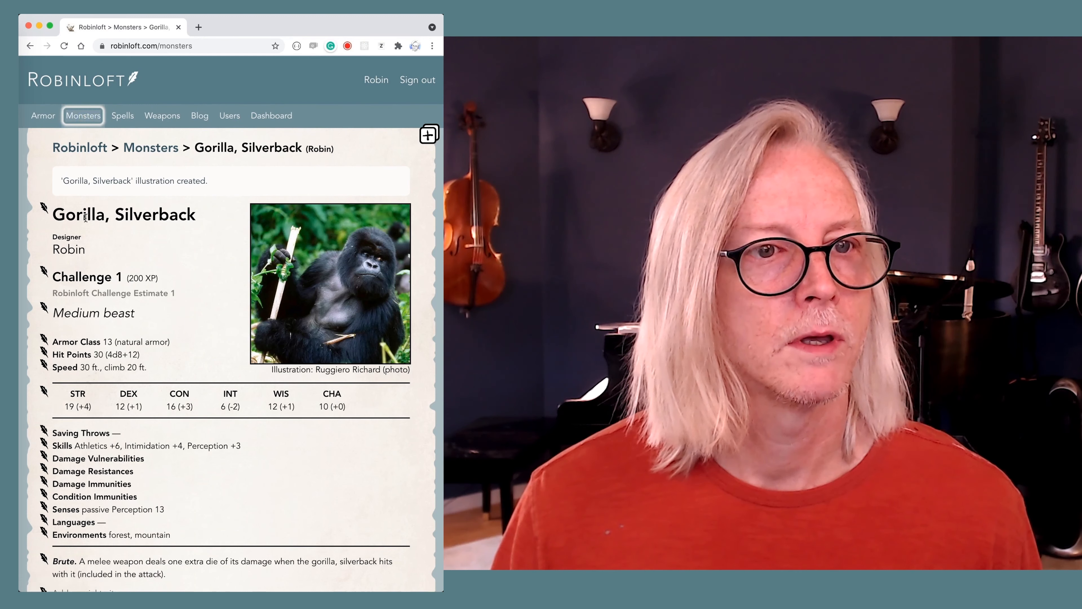
Step: Search the monster list for apes and open the Ape stat block again
{"action": "left_click", "coordinate": [83, 115]}
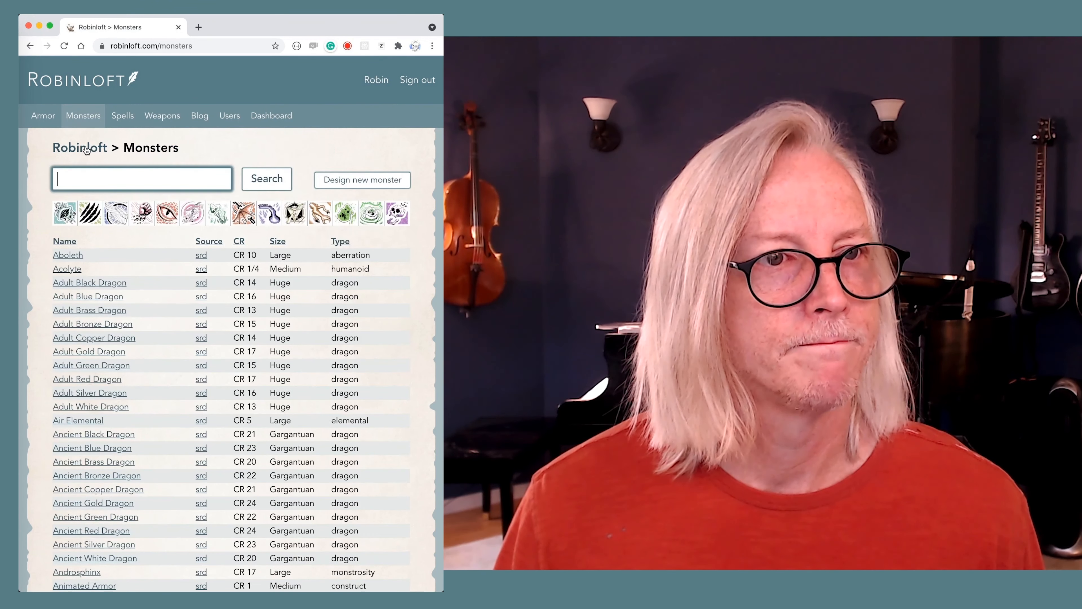
{"action": "left_click", "coordinate": [267, 179]}
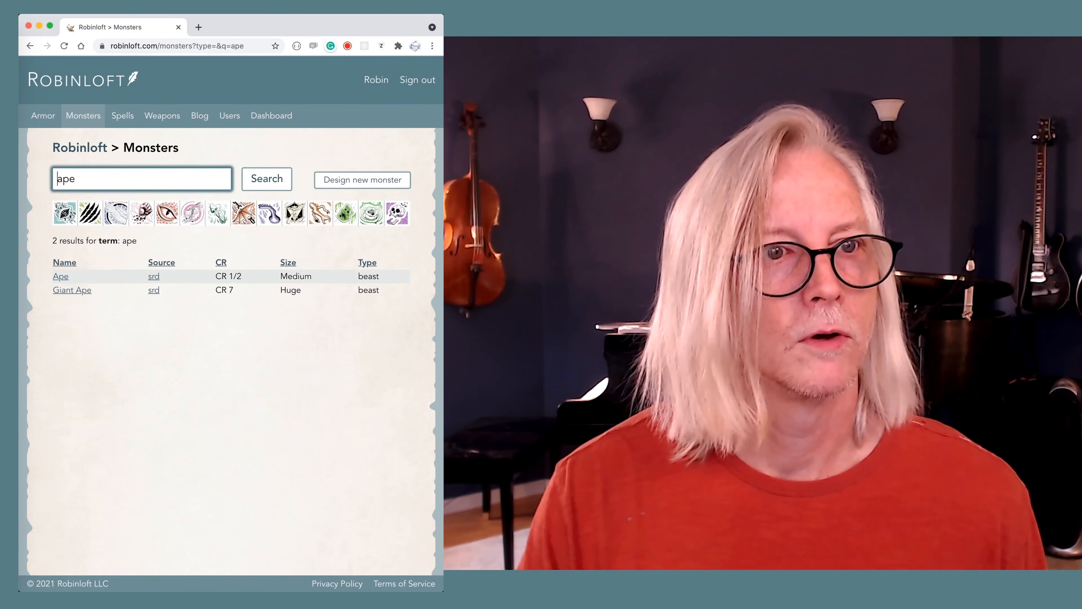
{"action": "left_click", "coordinate": [61, 277]}
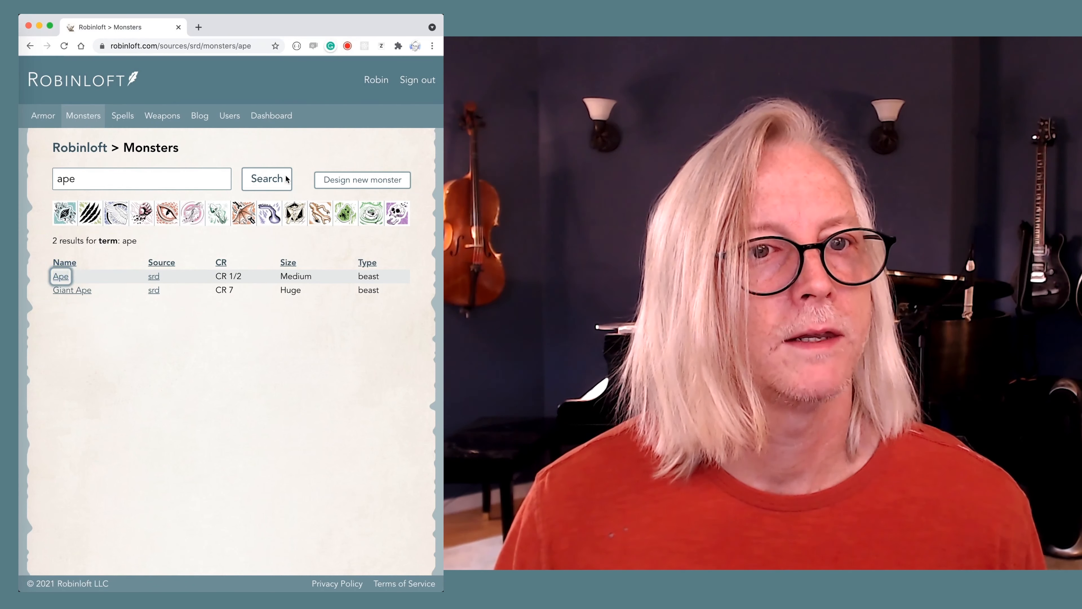
{"action": "left_click", "coordinate": [61, 277]}
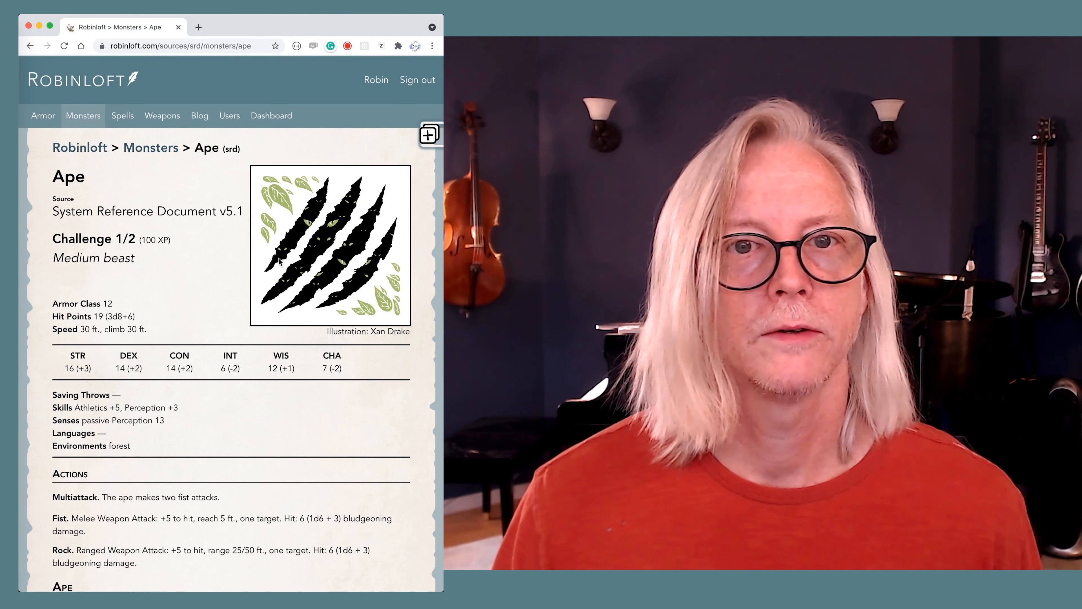
Step: Duplicate the Ape into my monsters and rename the copy 'Chimpanzee'
{"action": "left_click", "coordinate": [429, 134]}
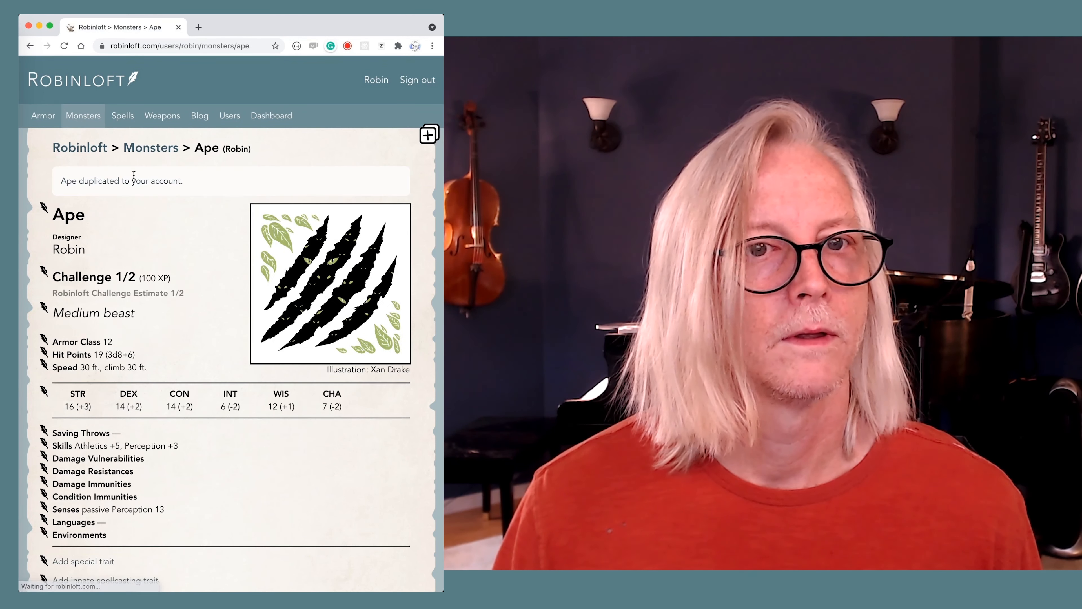
{"action": "left_click", "coordinate": [68, 215]}
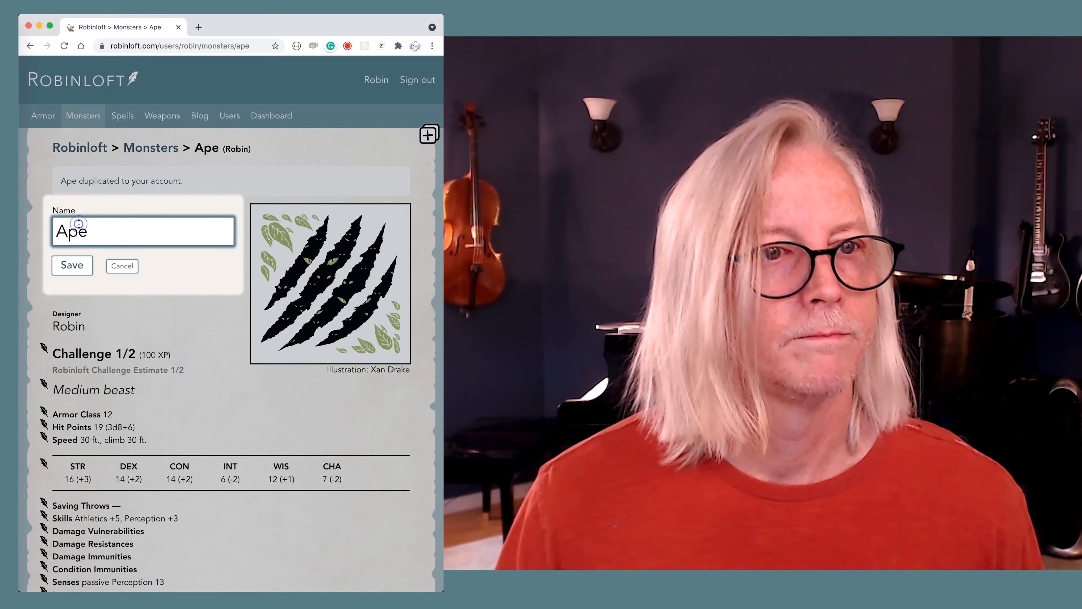
{"action": "type", "text": "Chimpanze"}
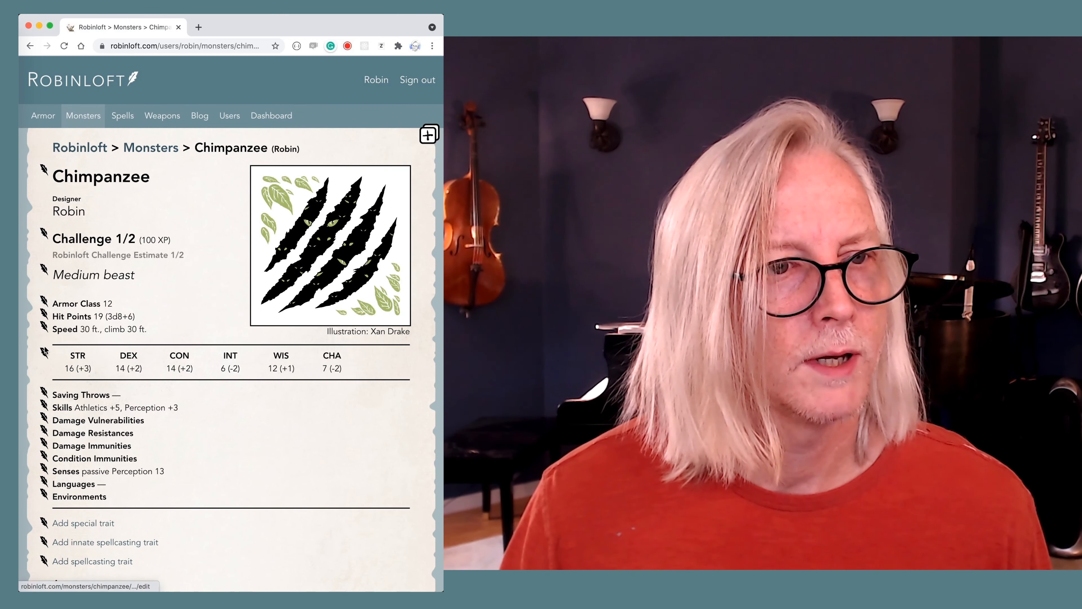
{"action": "left_click", "coordinate": [77, 328]}
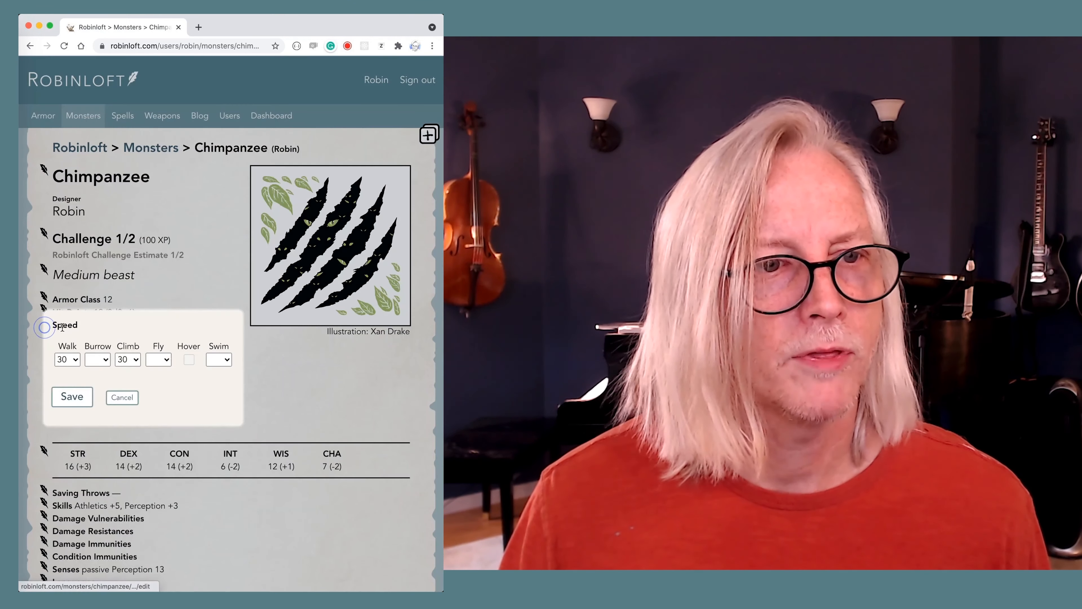
{"action": "left_click", "coordinate": [62, 359]}
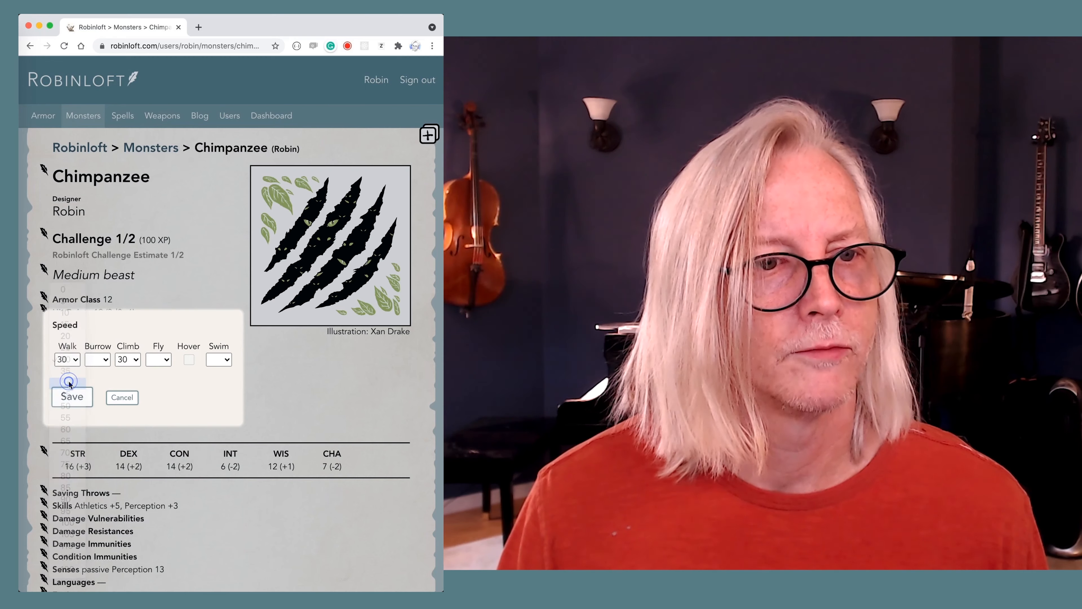
Step: Set the Chimpanzee's walking speed to 40 ft
{"action": "left_click", "coordinate": [71, 397]}
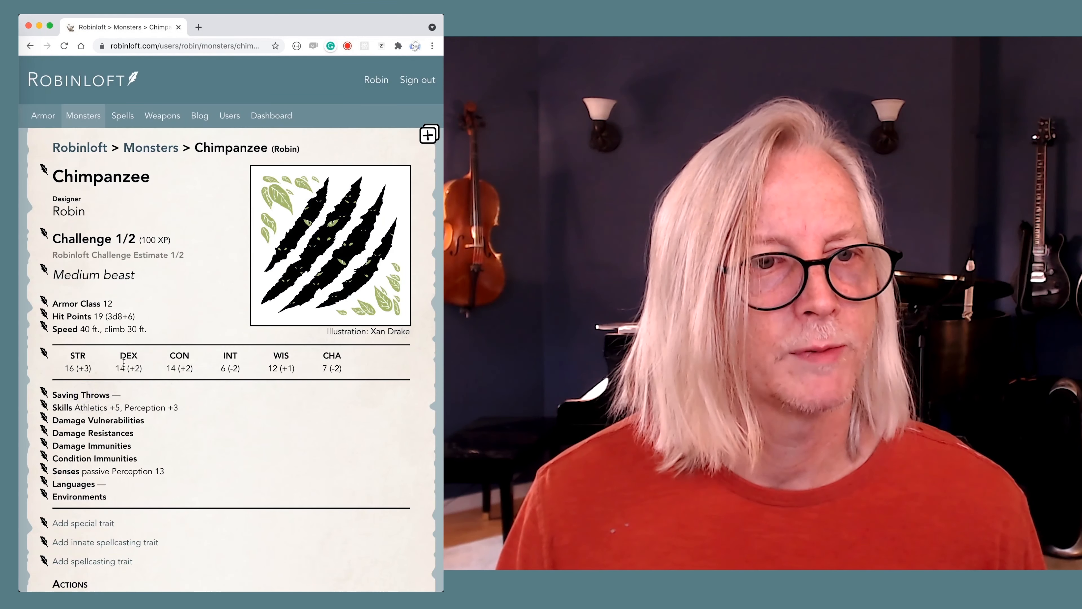
{"action": "mouse_move", "coordinate": [121, 364]}
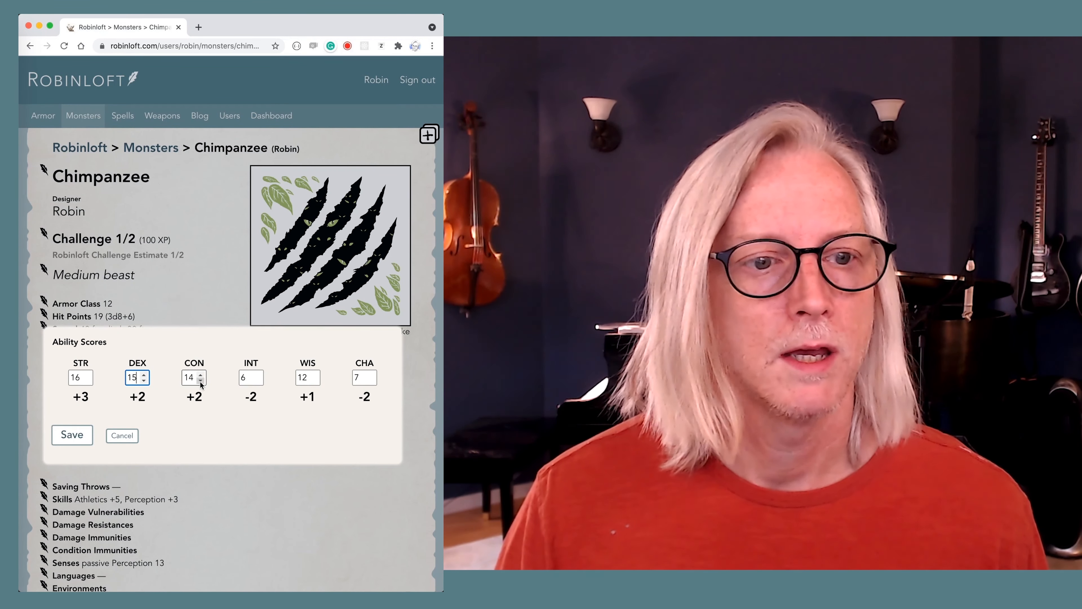
Step: Save the ability scores with DEX 15 and CON lowered to 13
{"action": "left_click", "coordinate": [200, 380]}
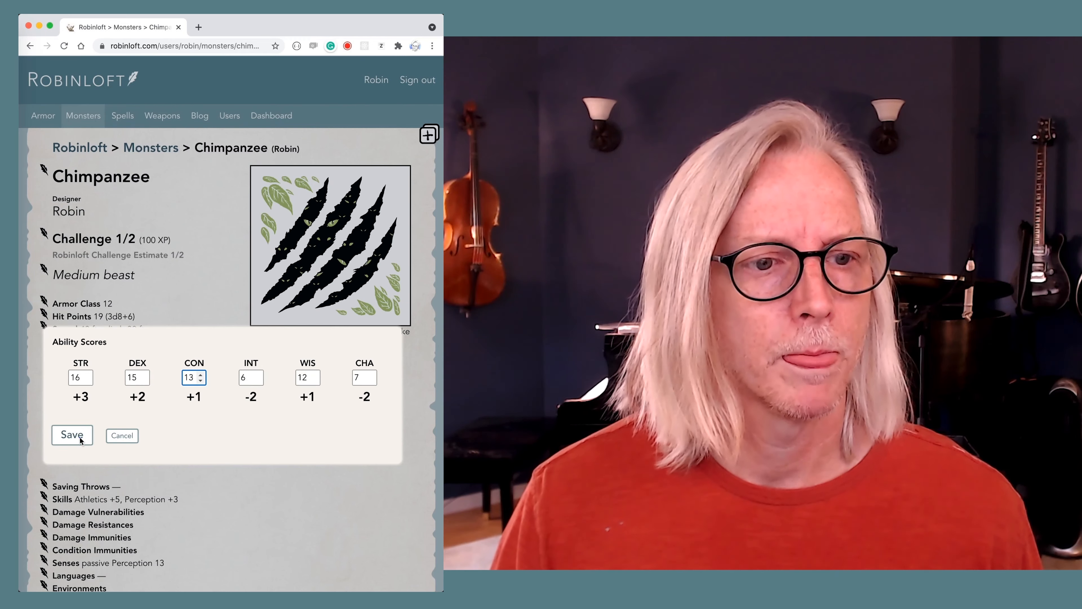
{"action": "left_click", "coordinate": [72, 434]}
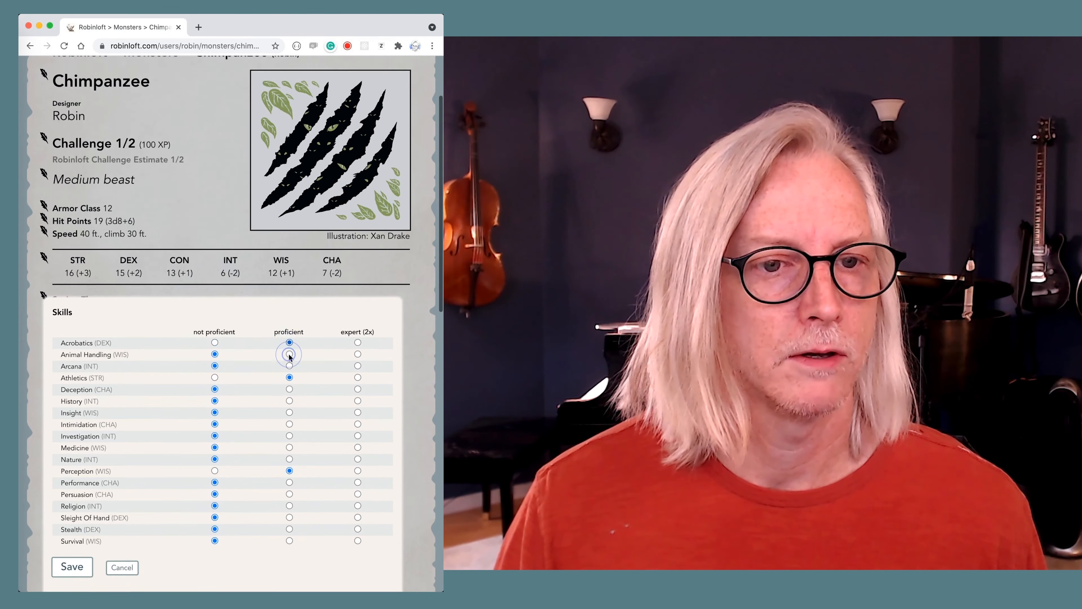
Step: Save Acrobatics proficiency for the Chimpanzee and move on to its environments
{"action": "left_click", "coordinate": [72, 566]}
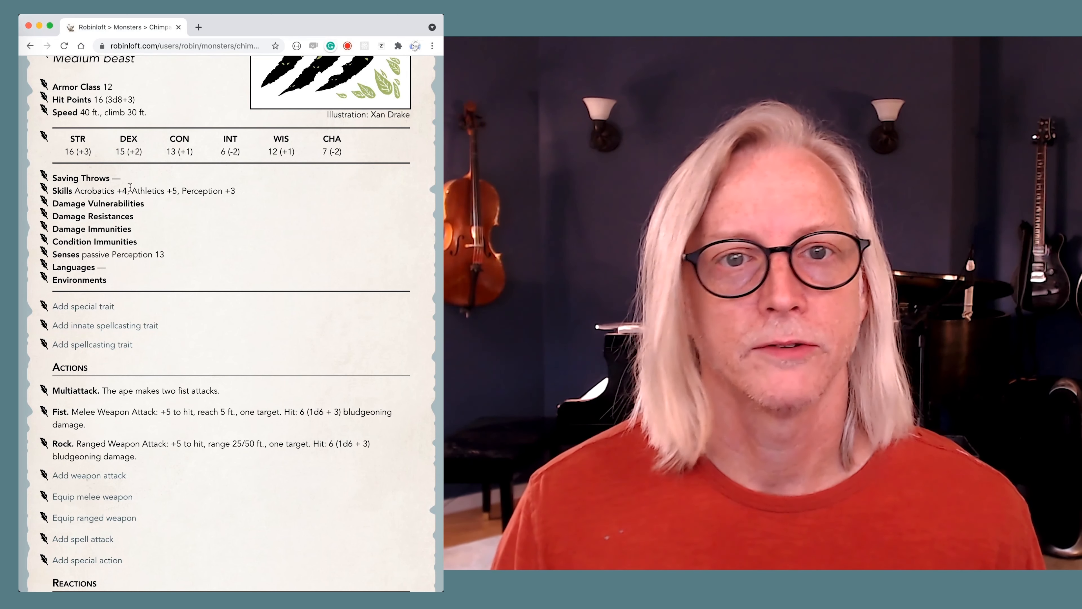
{"action": "left_click", "coordinate": [79, 280]}
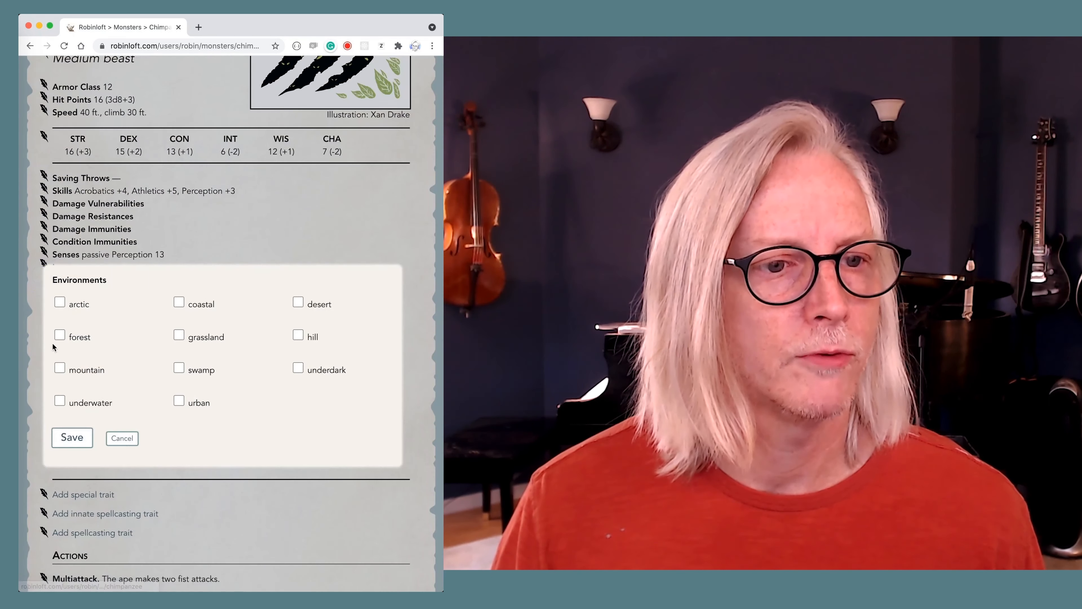
Step: Mark forest as the Chimpanzee's environment and move down to its attacks
{"action": "left_click", "coordinate": [71, 438]}
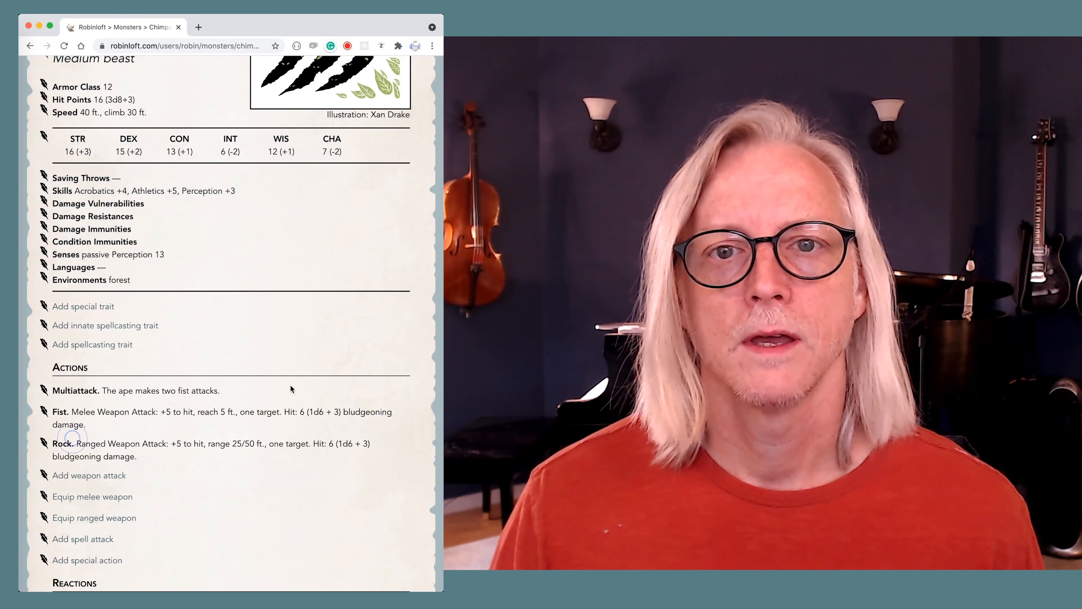
{"action": "scroll", "scroll_direction": "down", "scroll_amount": 3}
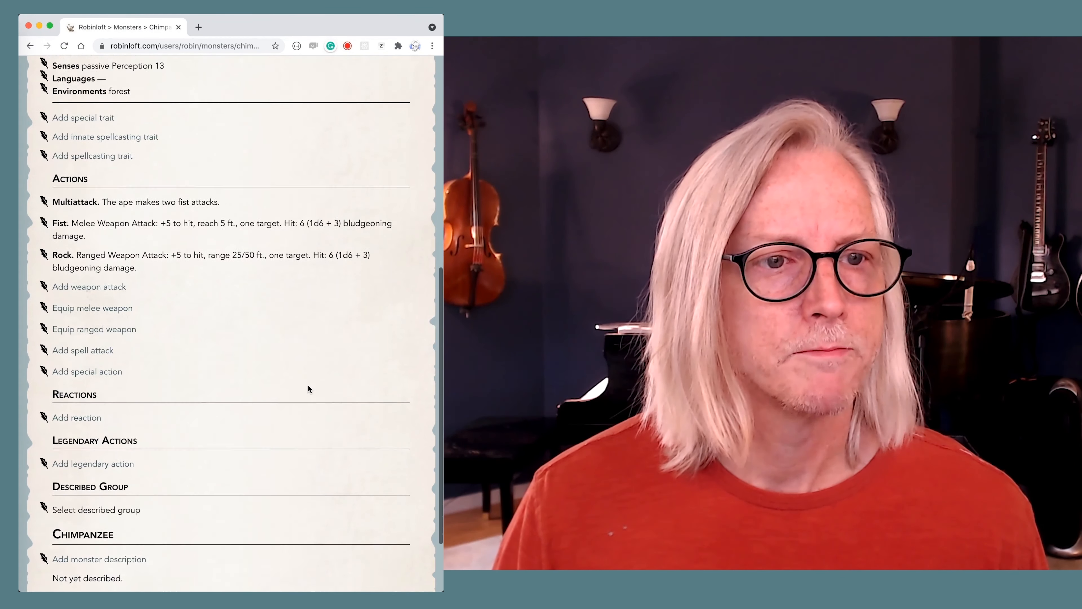
{"action": "scroll", "scroll_direction": "down", "scroll_amount": 3}
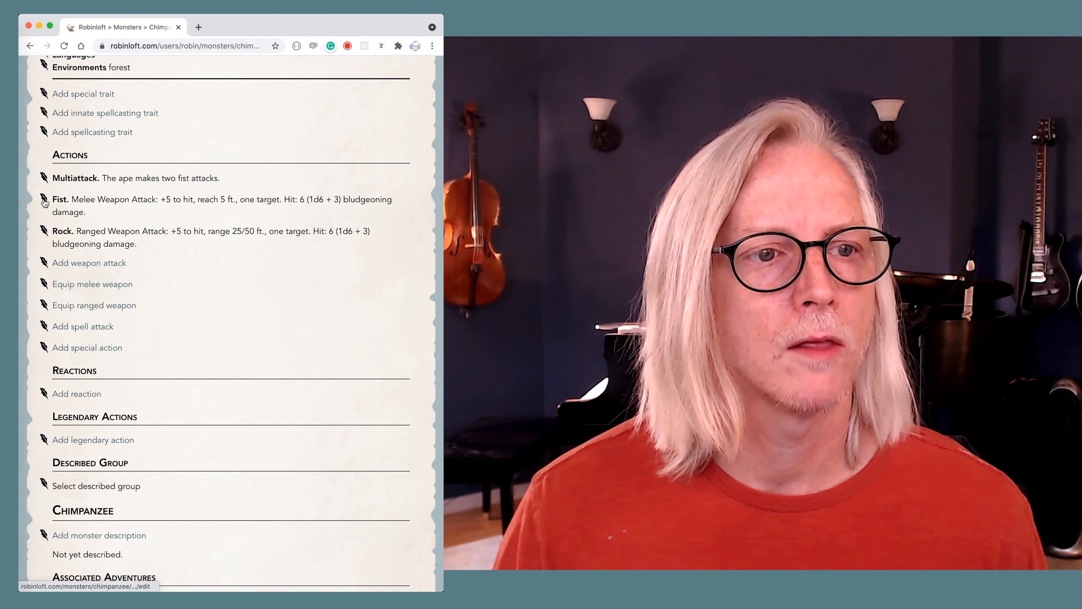
Step: Edit the Fist attack so its damage die drops from d6 to d4 (1d4 + 3 bludgeoning)
{"action": "left_click", "coordinate": [61, 200]}
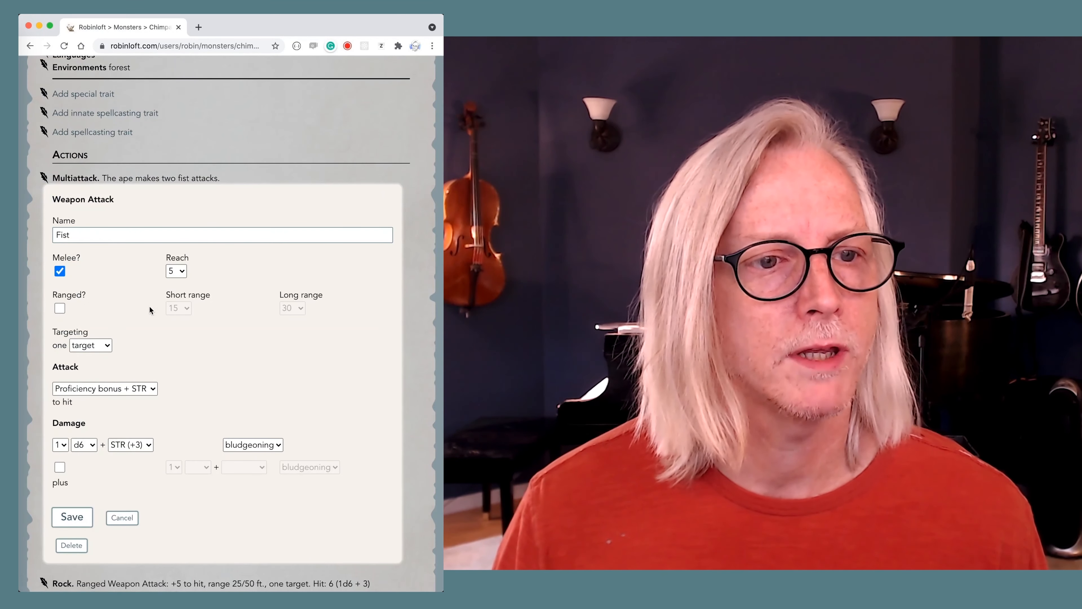
{"action": "left_click", "coordinate": [83, 444]}
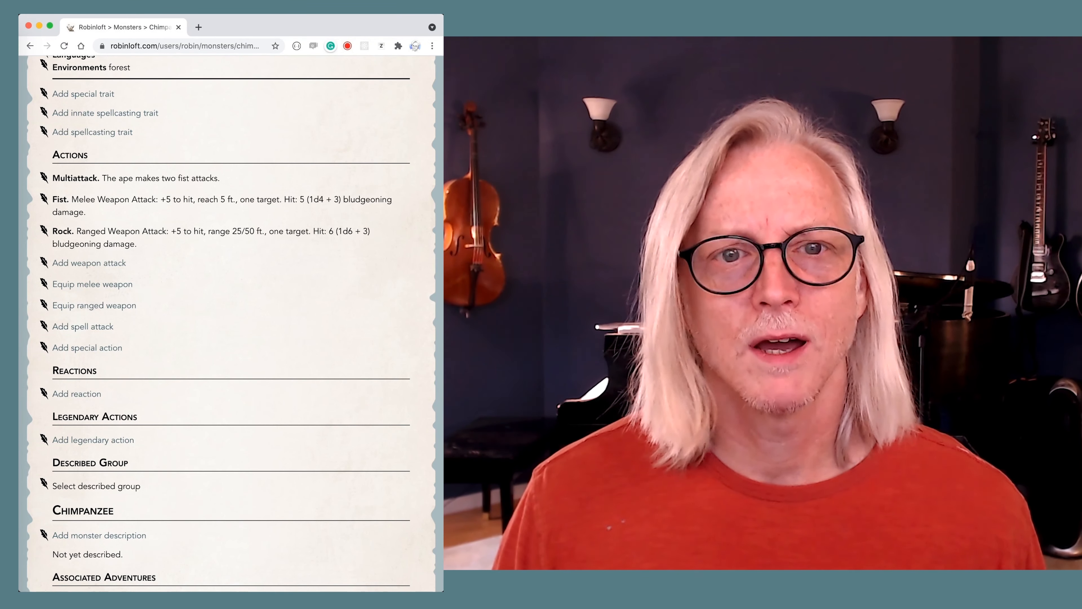
{"action": "mouse_move", "coordinate": [291, 255]}
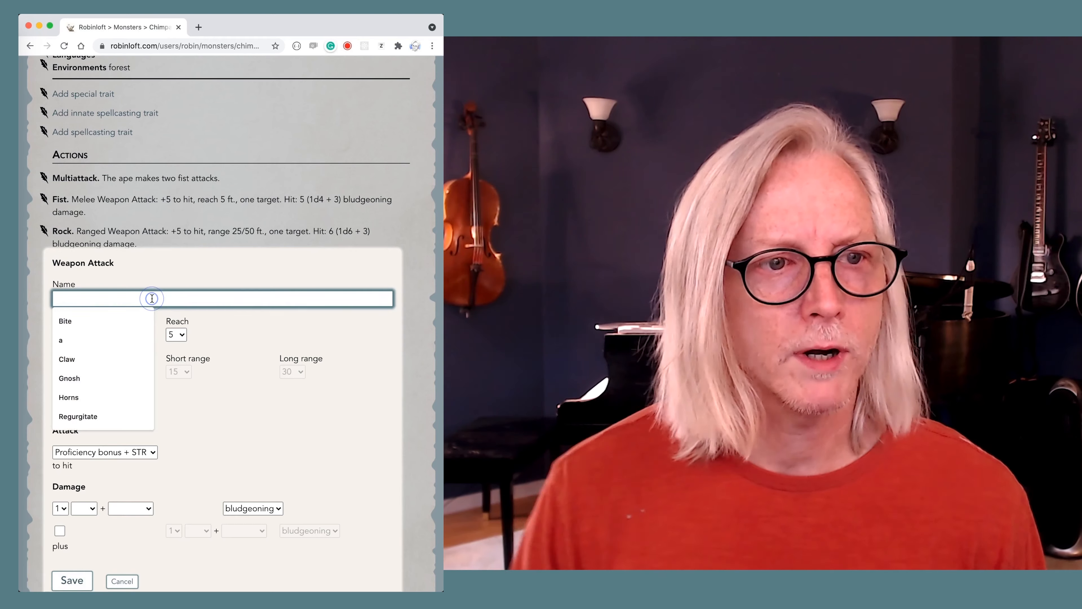
Step: Save a new Bite attack dealing 1d6 + STR (+3) piercing damage
{"action": "left_click", "coordinate": [65, 320]}
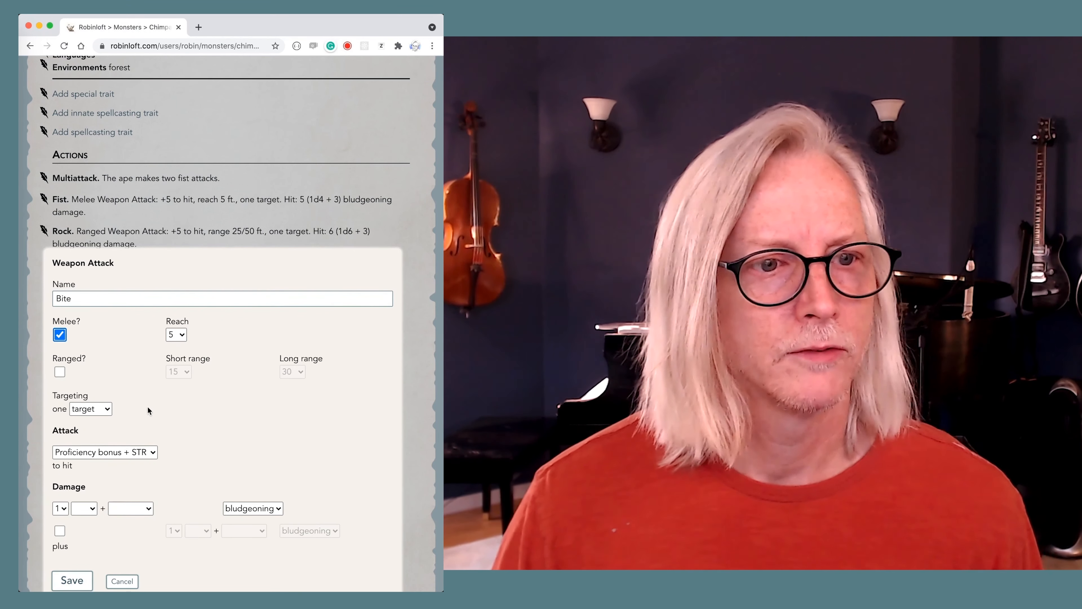
{"action": "scroll", "scroll_direction": "down", "scroll_amount": 3}
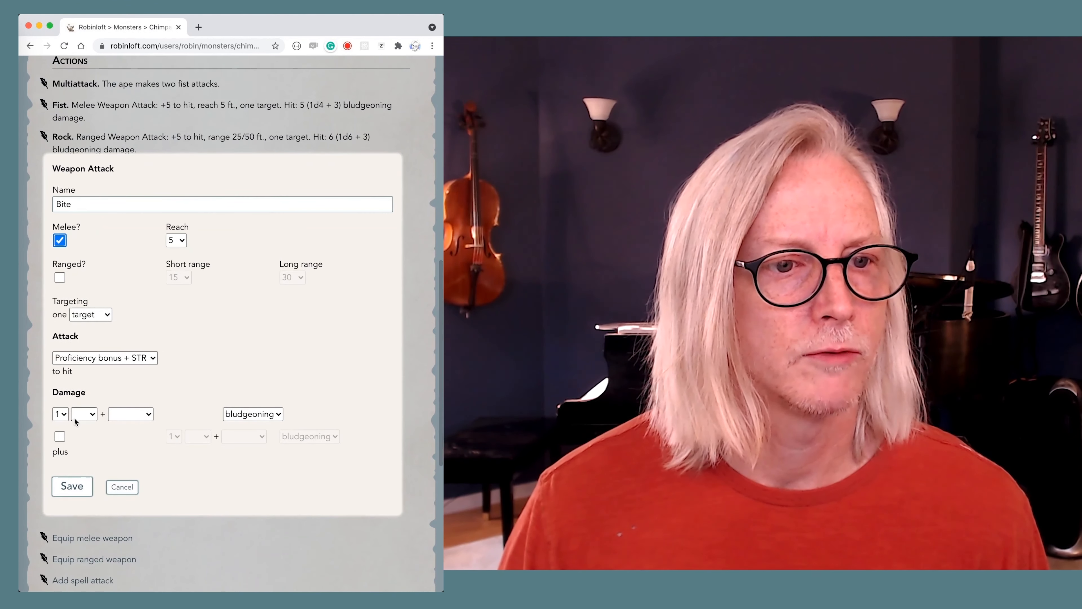
{"action": "left_click", "coordinate": [82, 413]}
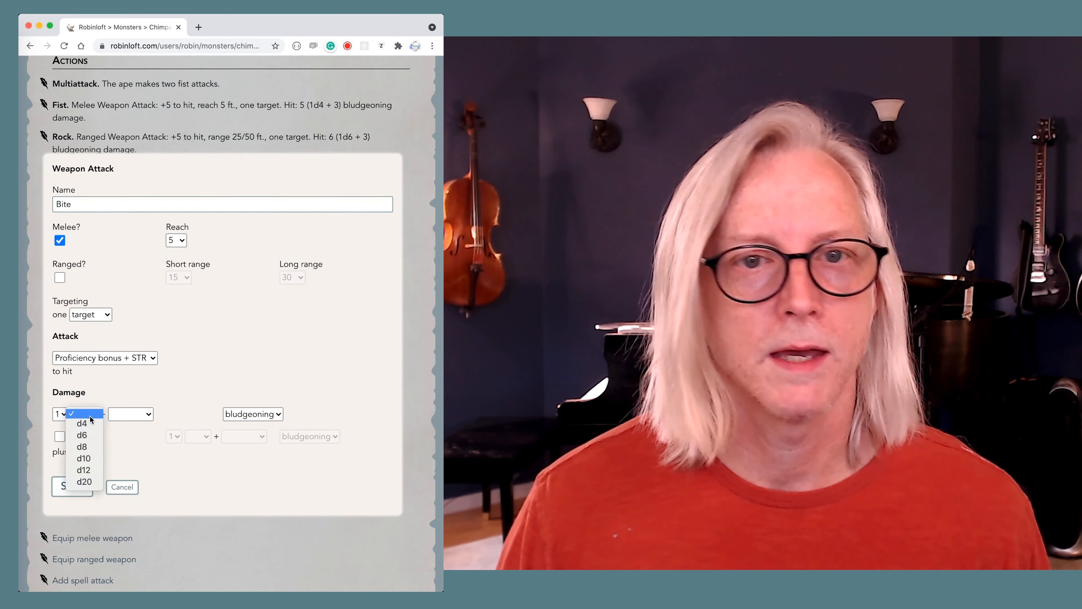
{"action": "left_click", "coordinate": [81, 435]}
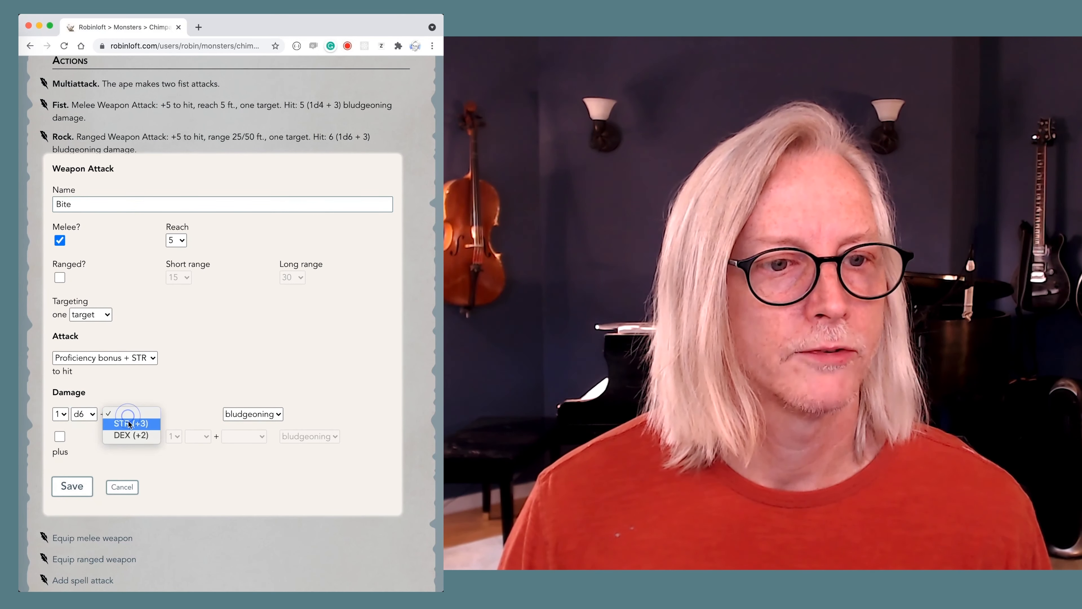
{"action": "left_click", "coordinate": [127, 423]}
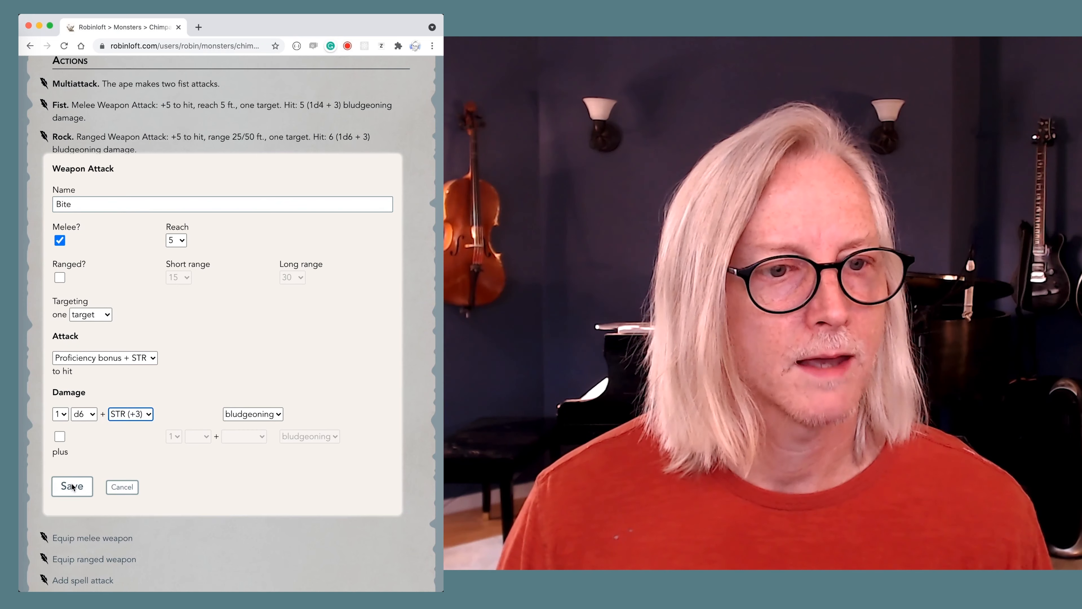
{"action": "left_click", "coordinate": [252, 413]}
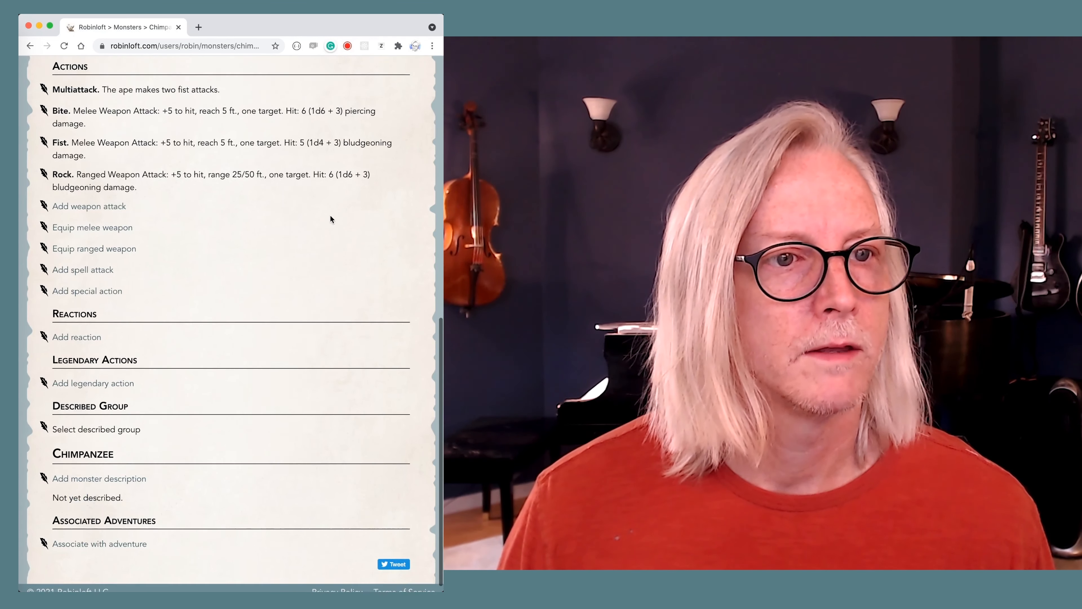
{"action": "scroll", "scroll_direction": "up", "scroll_amount": 3}
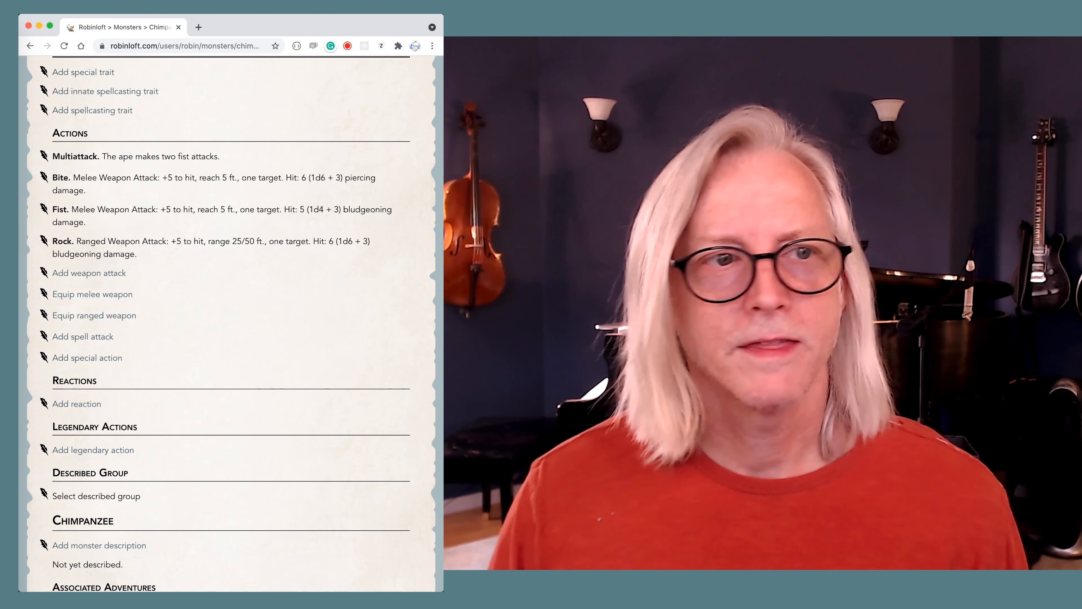
Step: Save a new Aggressive special trait allowing bonus-action movement toward a hostile creature
{"action": "scroll", "scroll_direction": "up", "scroll_amount": 3}
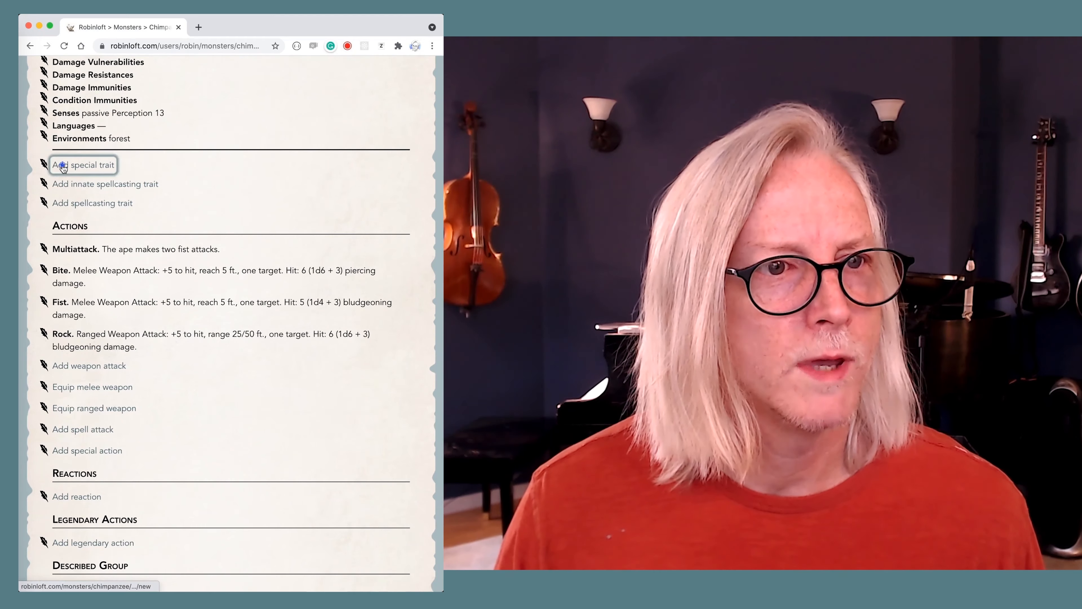
{"action": "left_click", "coordinate": [82, 164]}
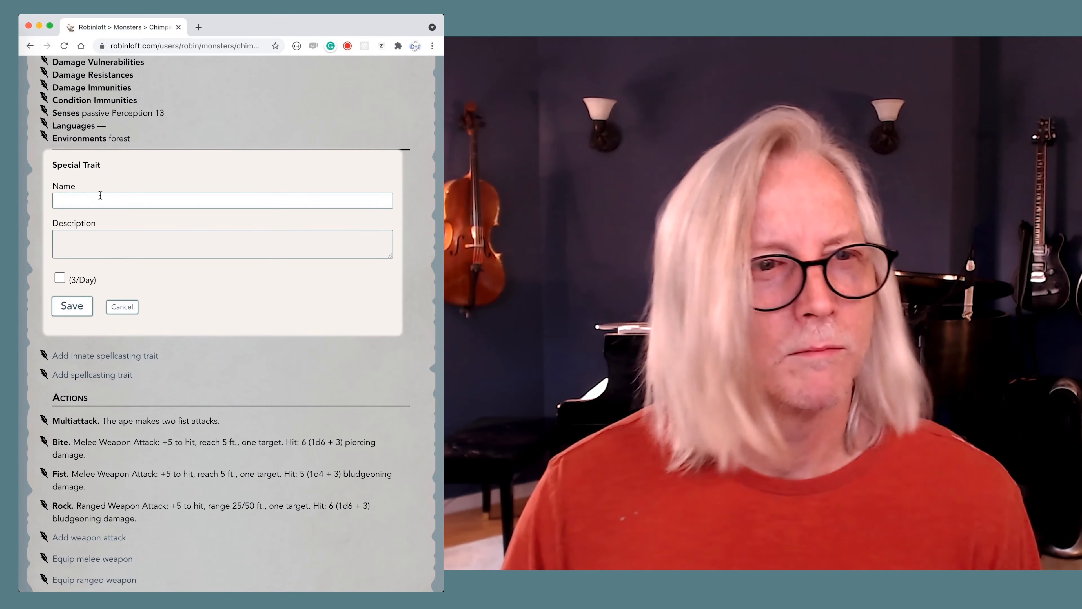
{"action": "type", "text": "Aggressive"}
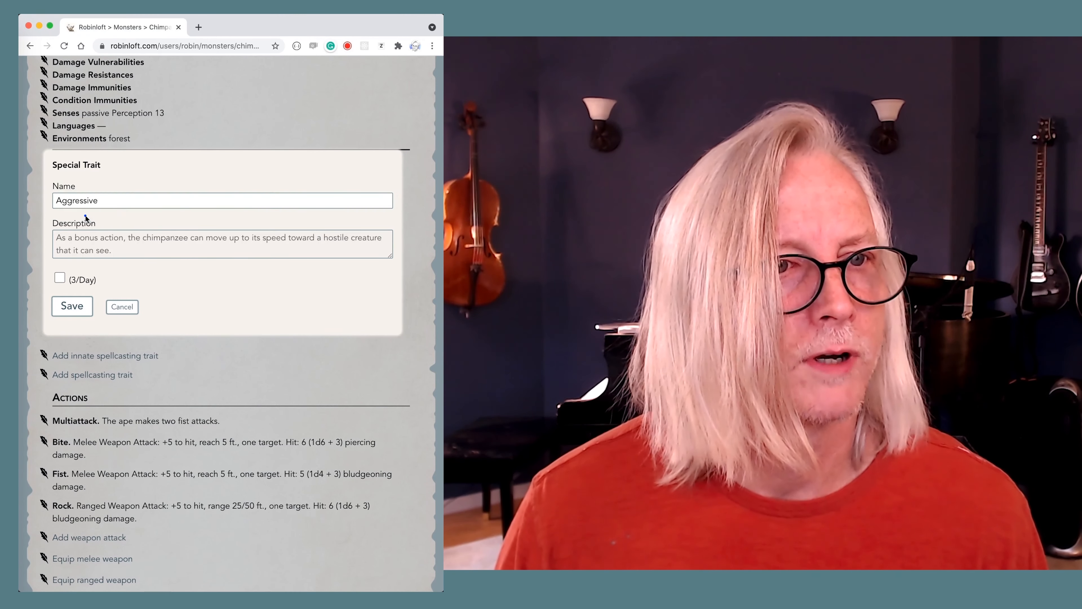
{"action": "left_click", "coordinate": [72, 305]}
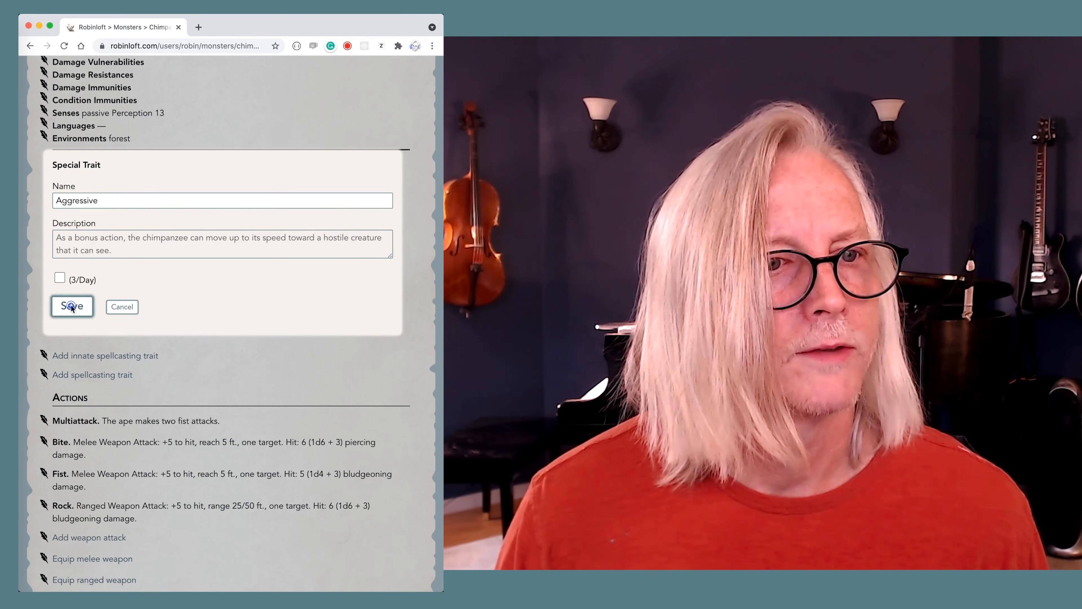
{"action": "left_click", "coordinate": [72, 307]}
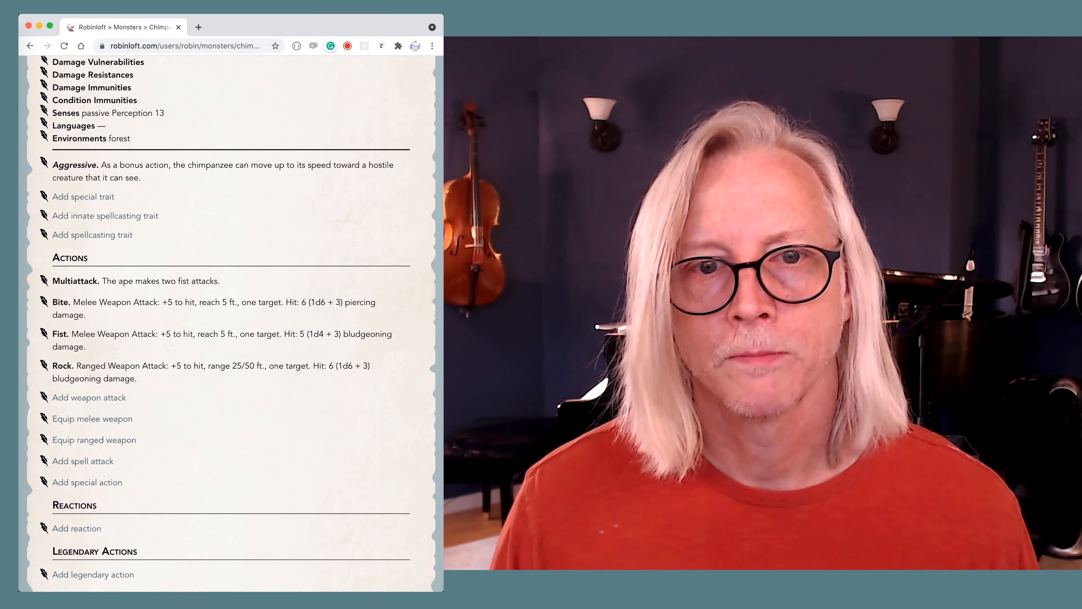
{"action": "scroll", "scroll_direction": "down", "scroll_amount": 3}
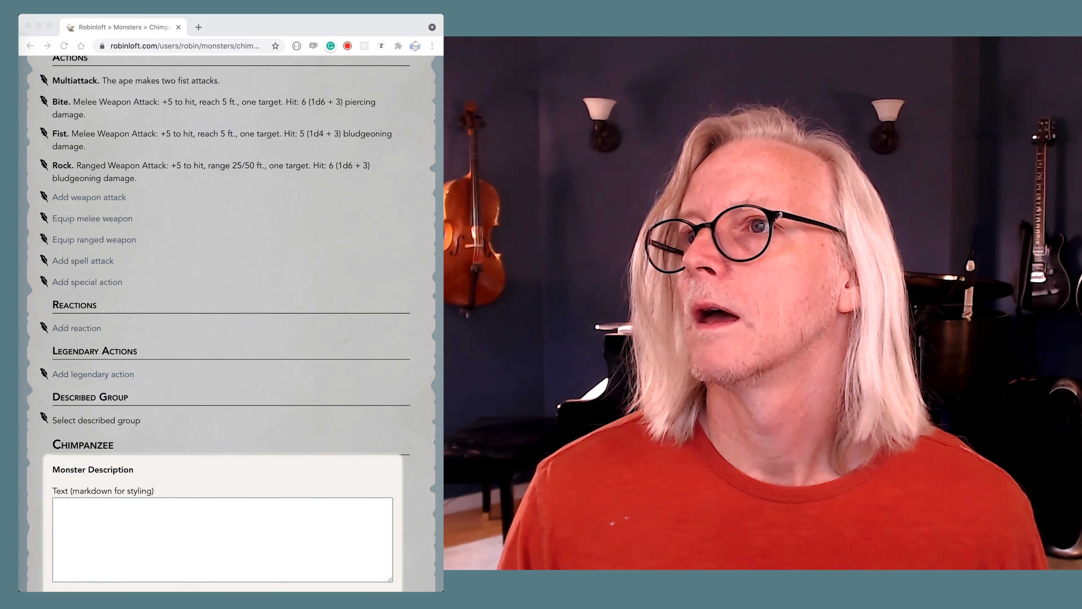
Step: Save the monster description 'Chimpanzees, or chimps, are arboreal apes living in groups in tropical forests...'
{"action": "left_click", "coordinate": [221, 539]}
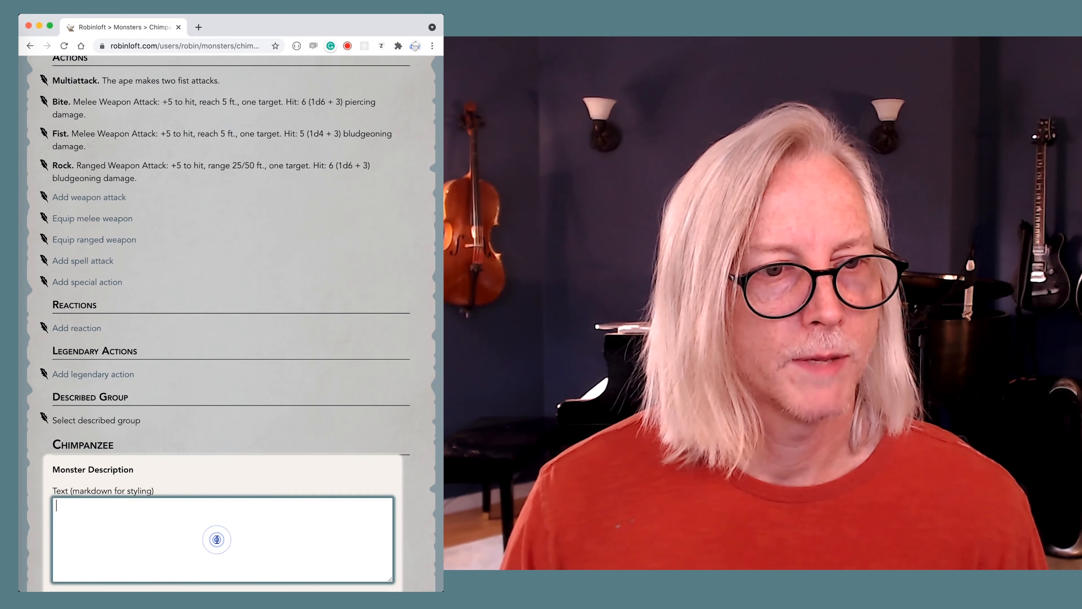
{"action": "type", "text": "Chimpanzees, or chimps, are arboreal apes living in groups in tropical forests. They are unpredictable, often aggressive, always territorial, and among the most intelligent beasts ever observed."}
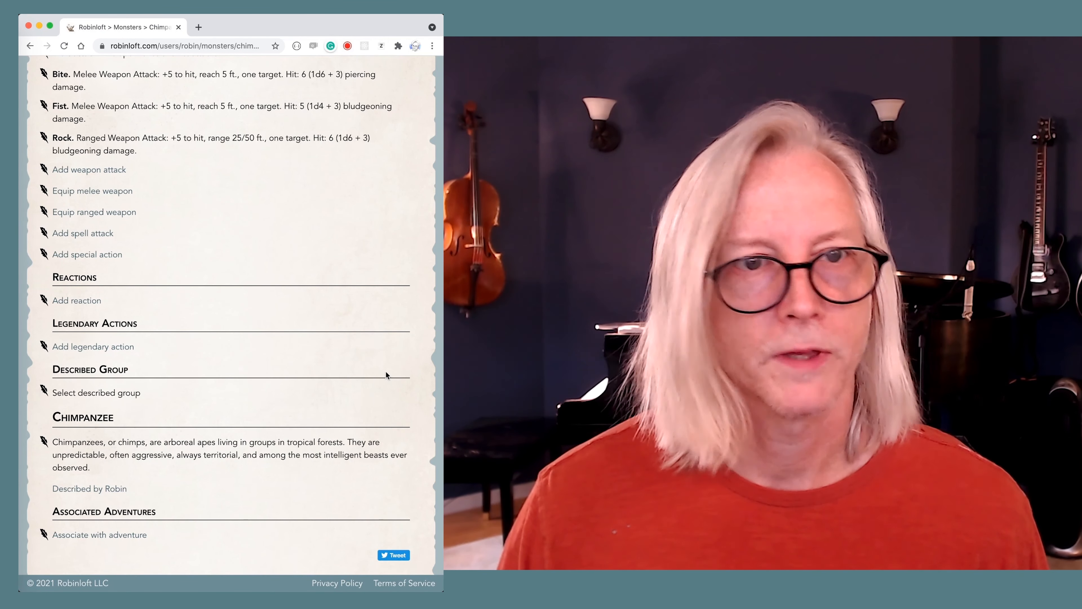
{"action": "scroll", "scroll_direction": "up", "scroll_amount": 3}
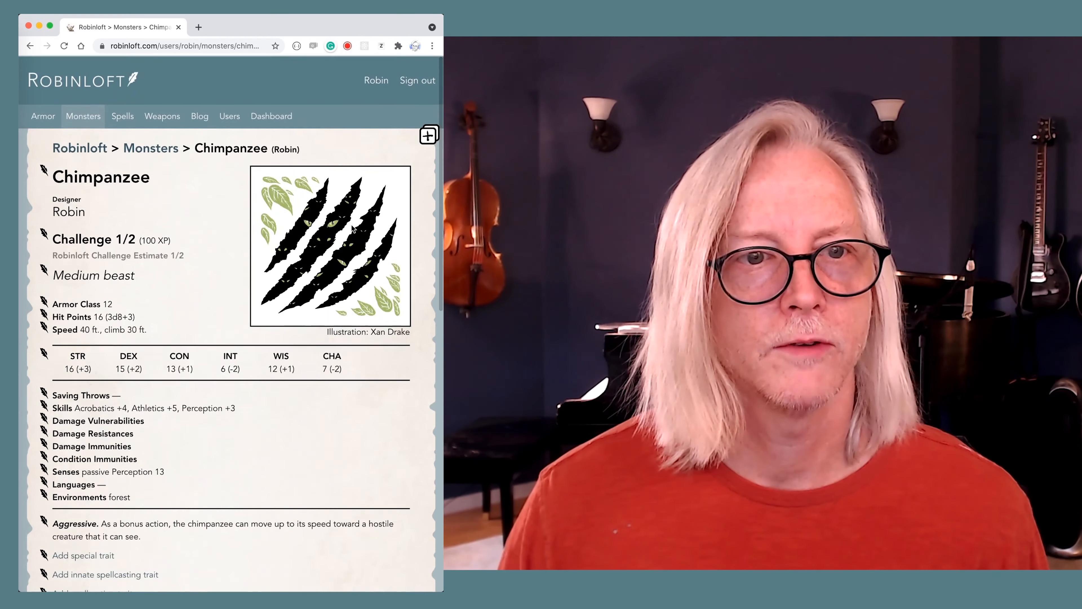
Step: Upload chimp.jpg as the Chimpanzee's new illustration
{"action": "left_click", "coordinate": [429, 135]}
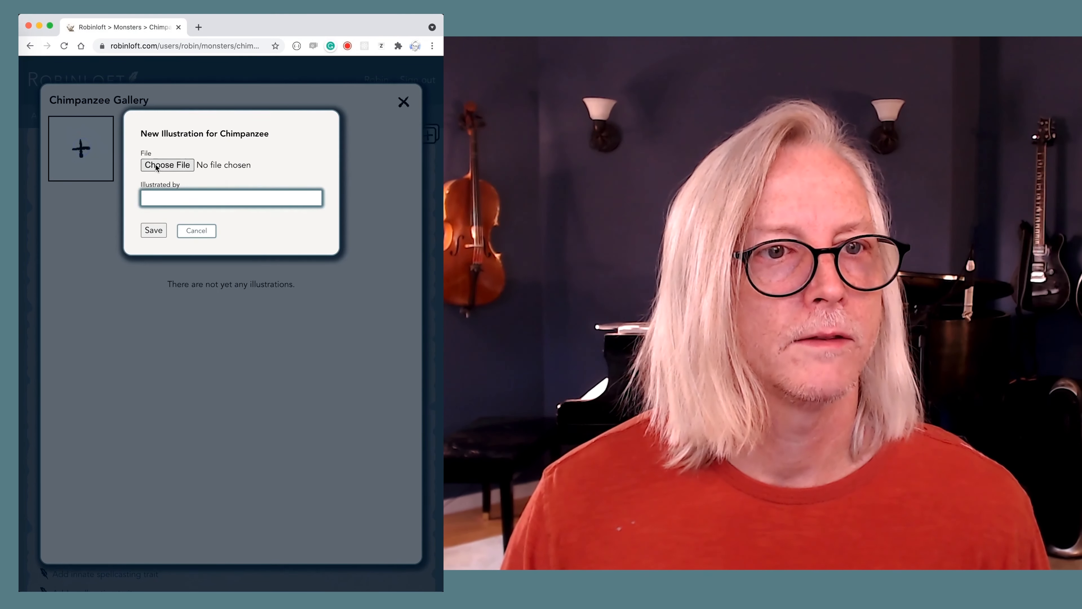
{"action": "left_click", "coordinate": [166, 164]}
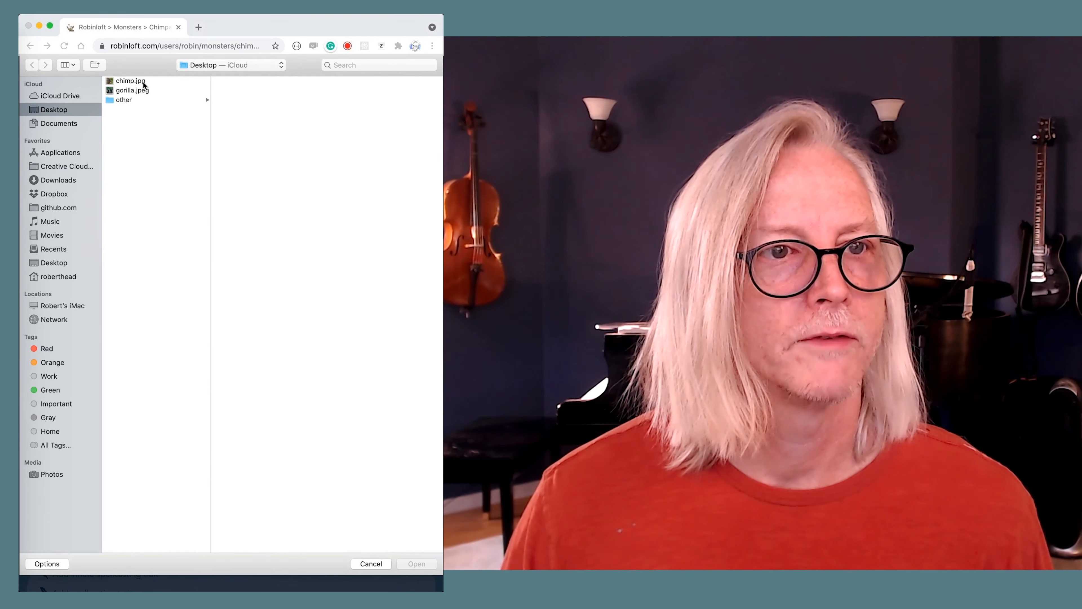
{"action": "left_click", "coordinate": [129, 81]}
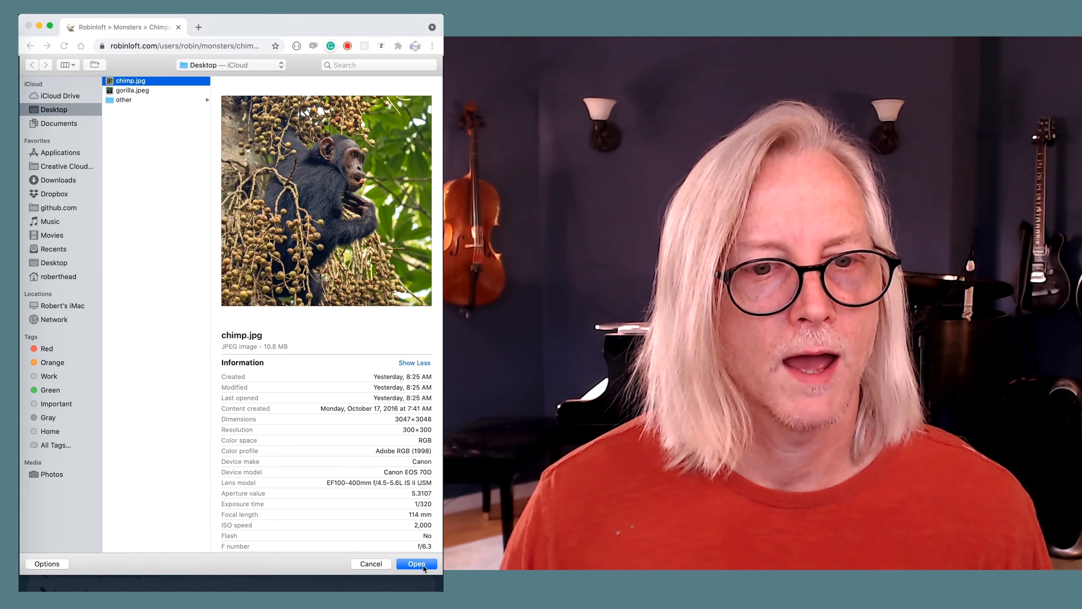
{"action": "left_click", "coordinate": [416, 563]}
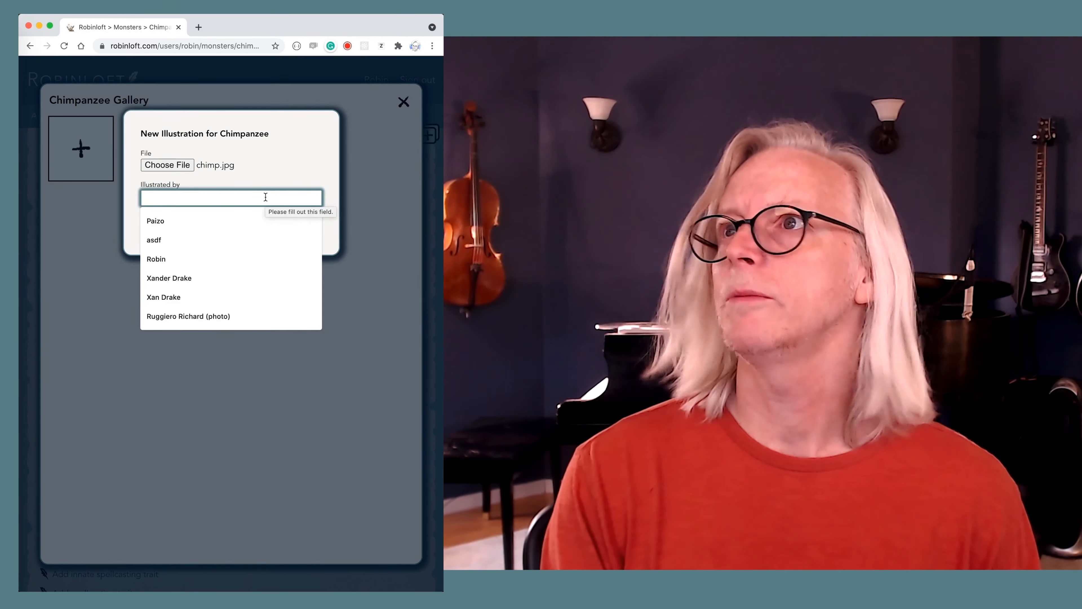
Step: Credit the photo to Charles J. Sharp and save the illustration
{"action": "type", "text": "Charles J"}
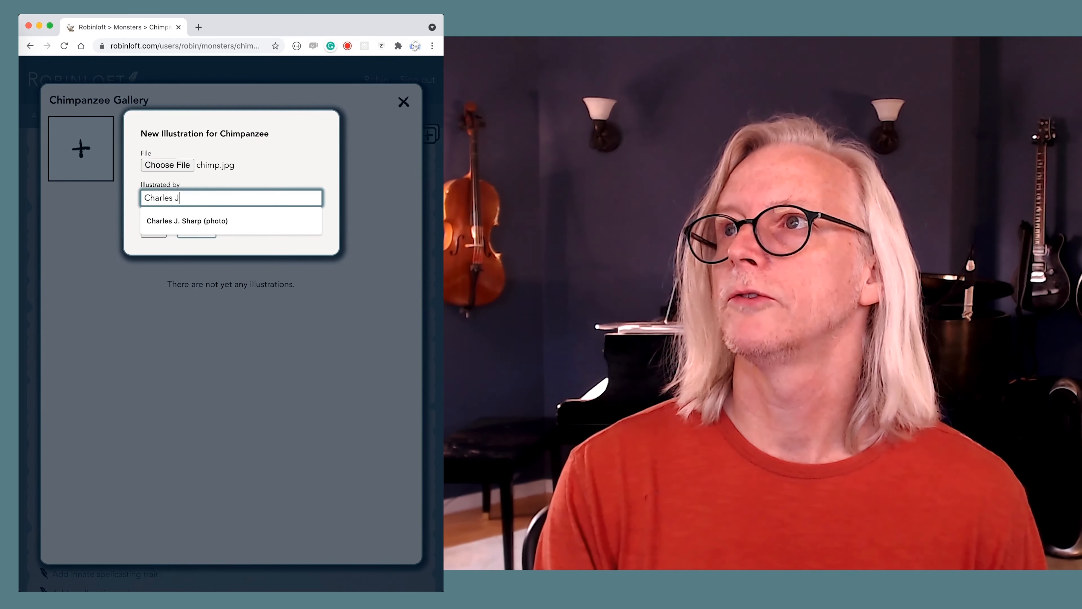
{"action": "type", "text": ". Sharp"}
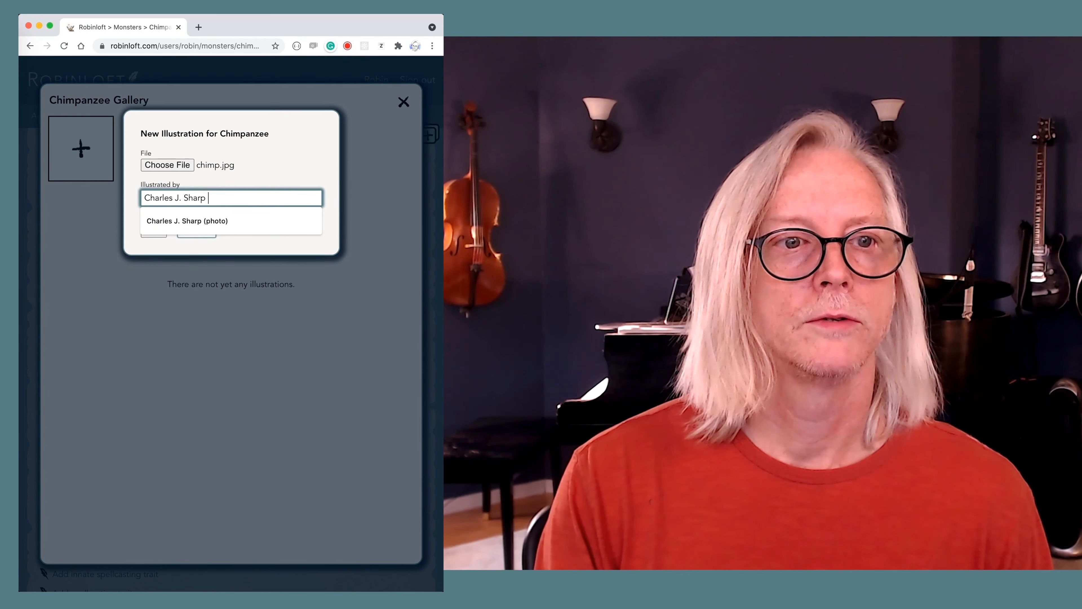
{"action": "left_click", "coordinate": [187, 221]}
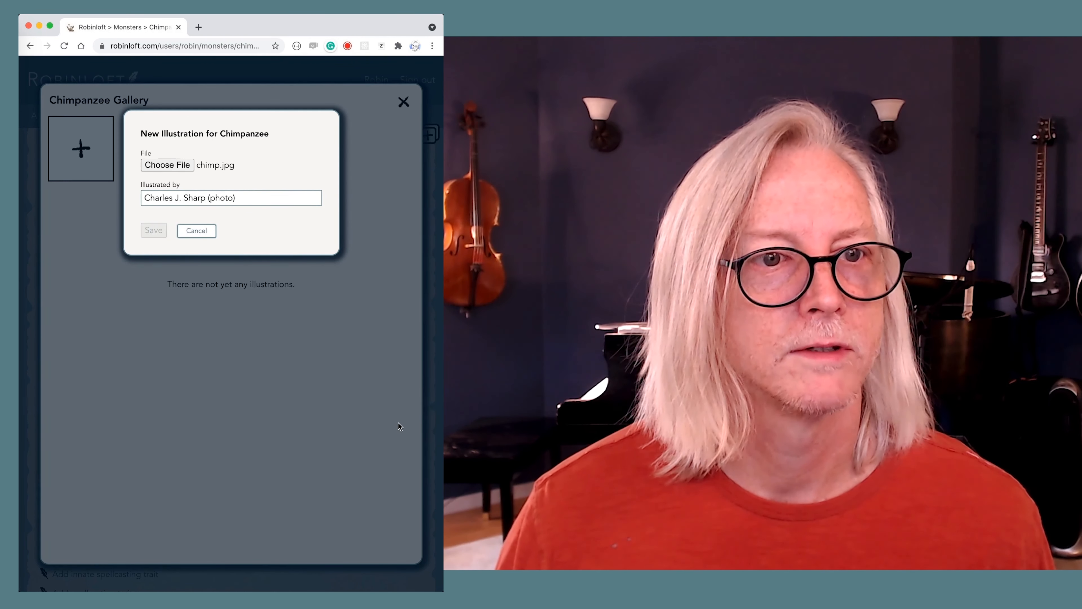
{"action": "left_click", "coordinate": [153, 230]}
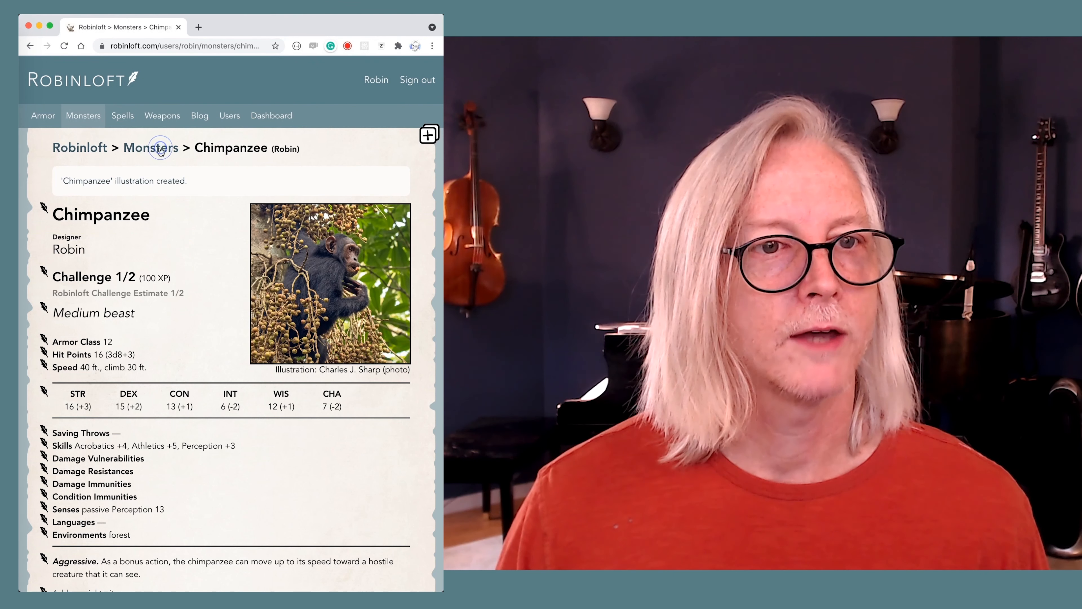
{"action": "left_click", "coordinate": [150, 148]}
{"action": "type", "text": "gori"}
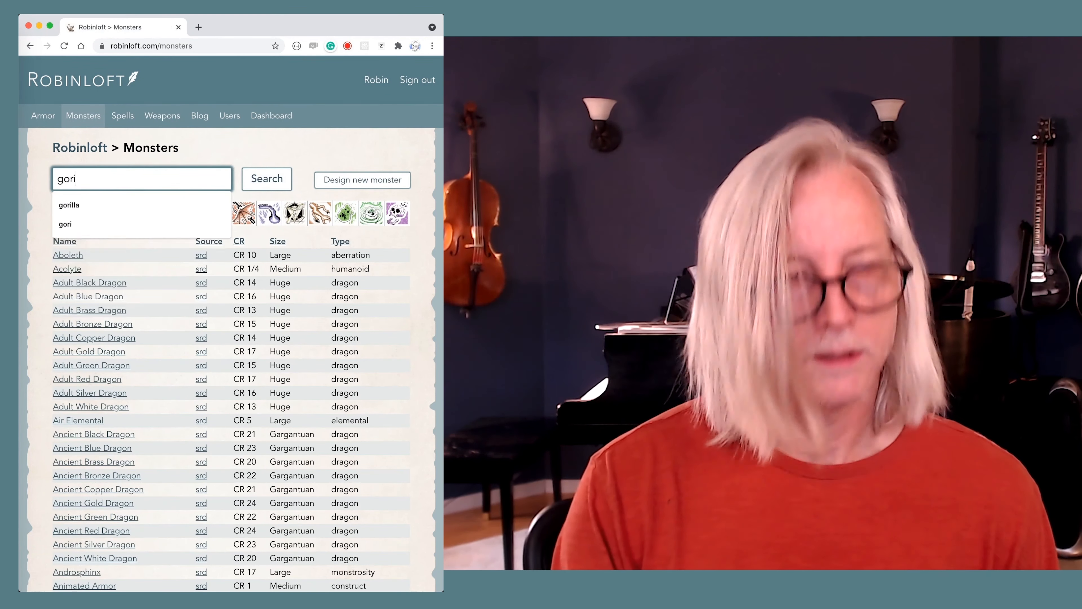
{"action": "left_click", "coordinate": [68, 205]}
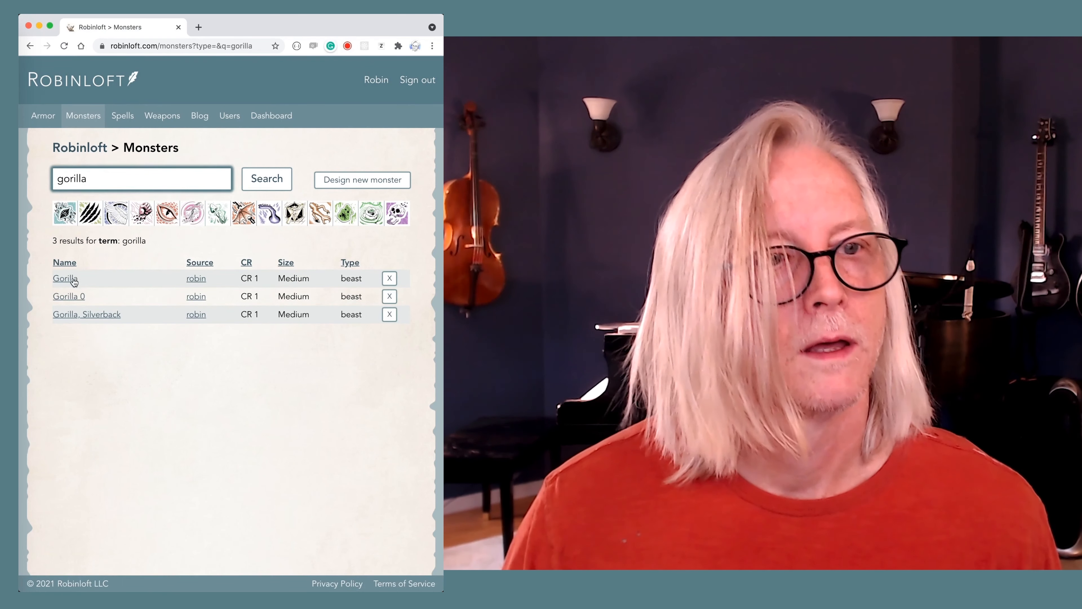
{"action": "left_click", "coordinate": [64, 278]}
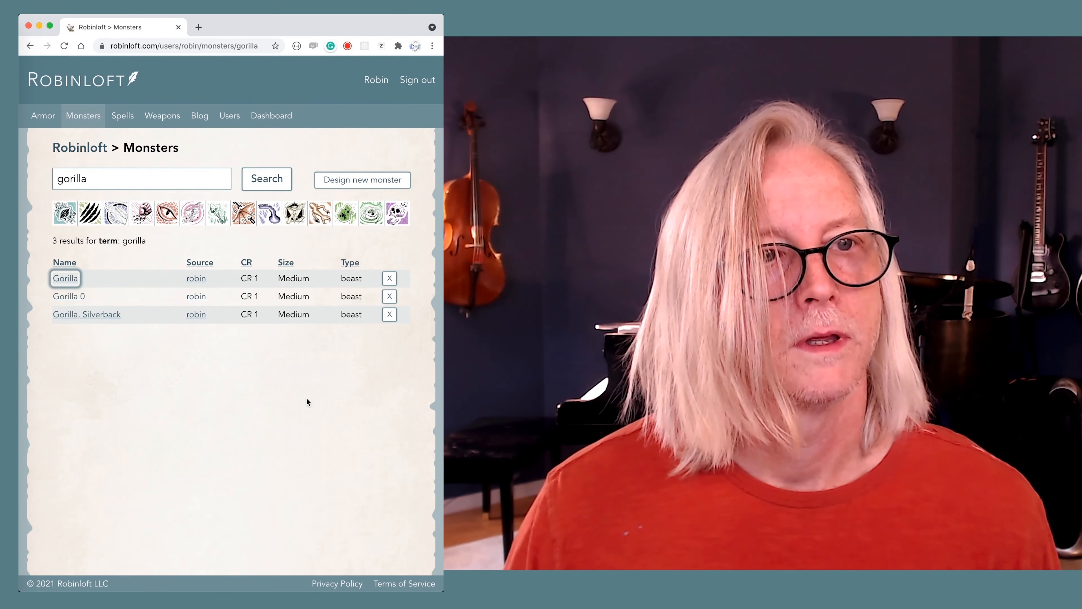
{"action": "left_click", "coordinate": [64, 278]}
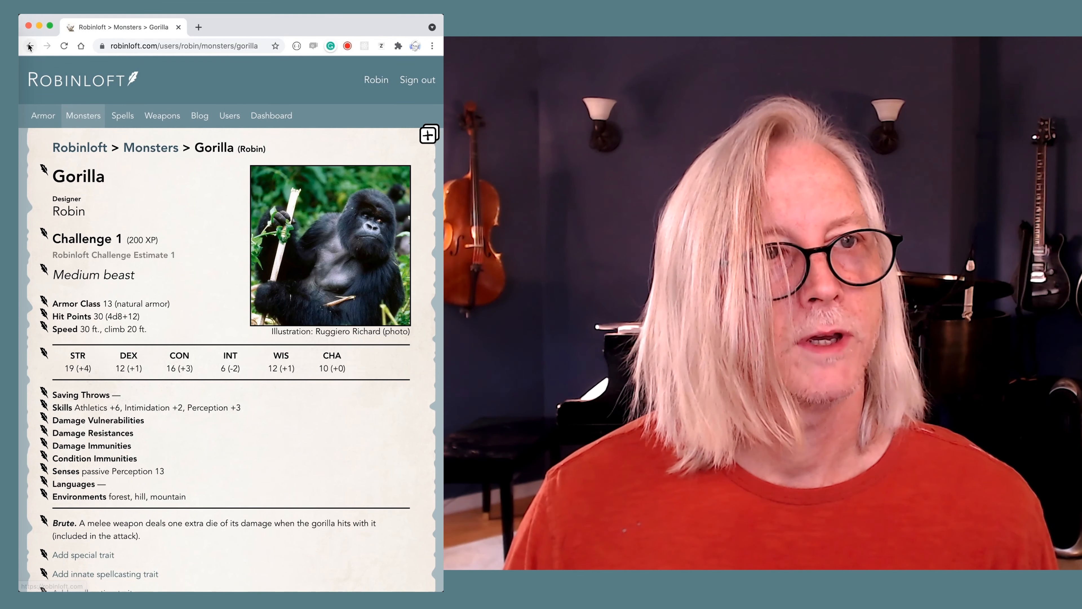
{"action": "left_click", "coordinate": [28, 45]}
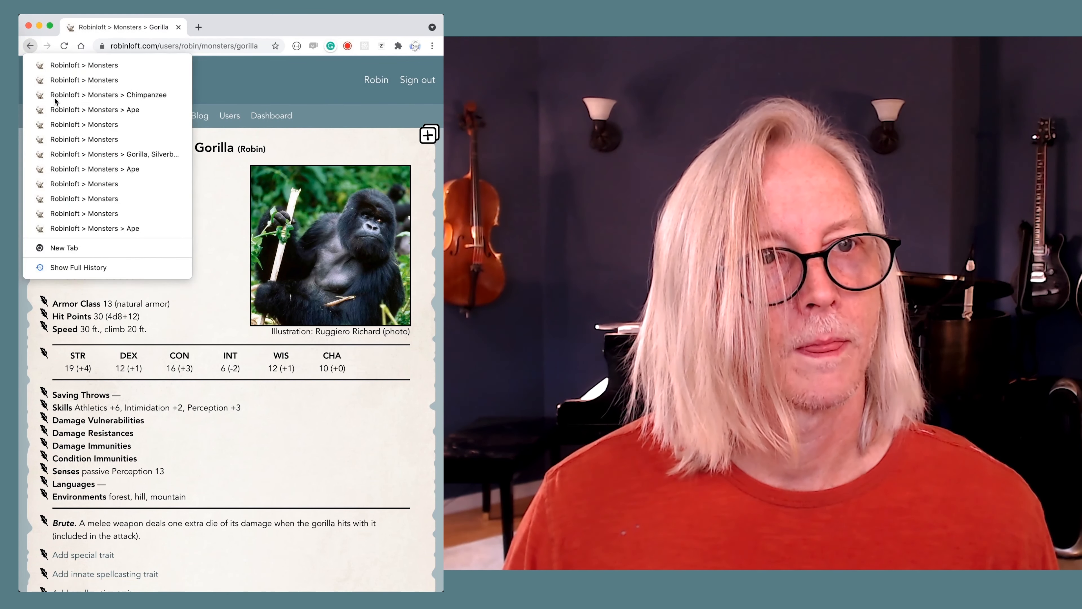
{"action": "left_click", "coordinate": [107, 94]}
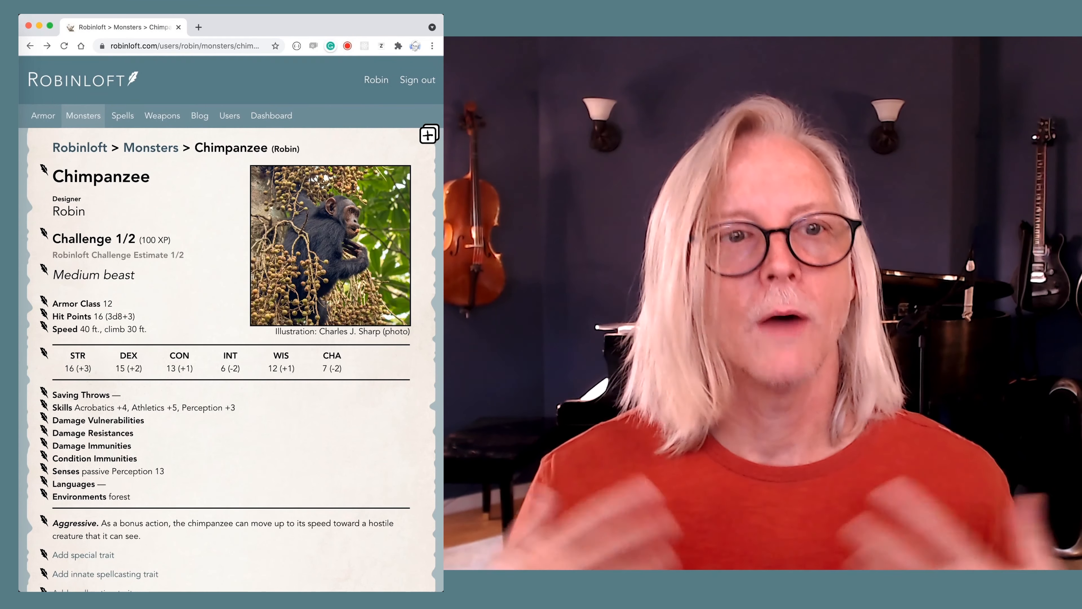